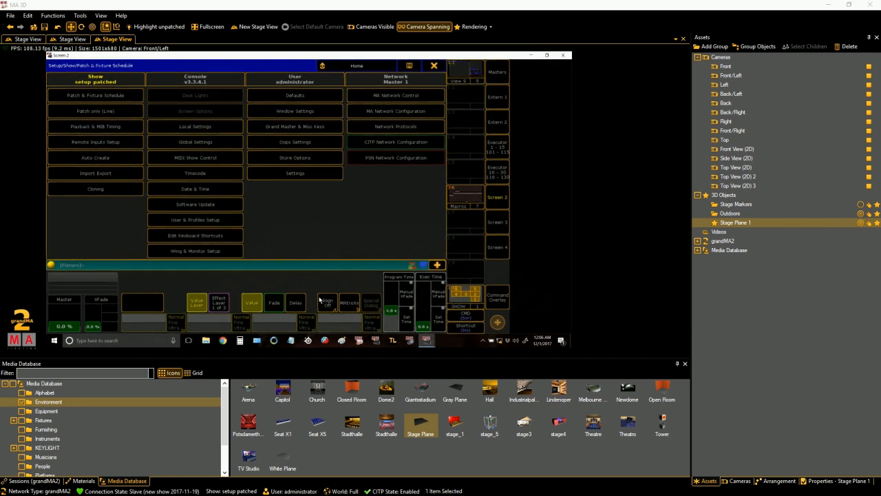
- Leave the current network session via Setup > Network Control and confirm, so onPC runs standalone
click(434, 65)
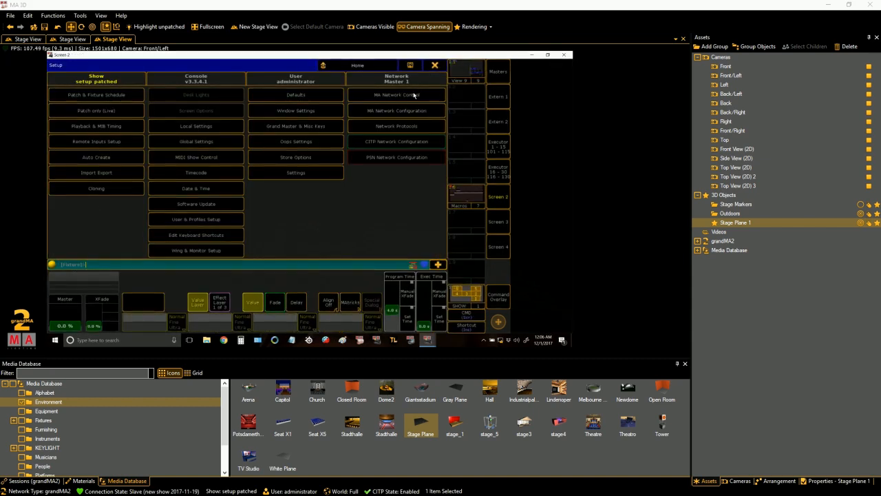
click(184, 237)
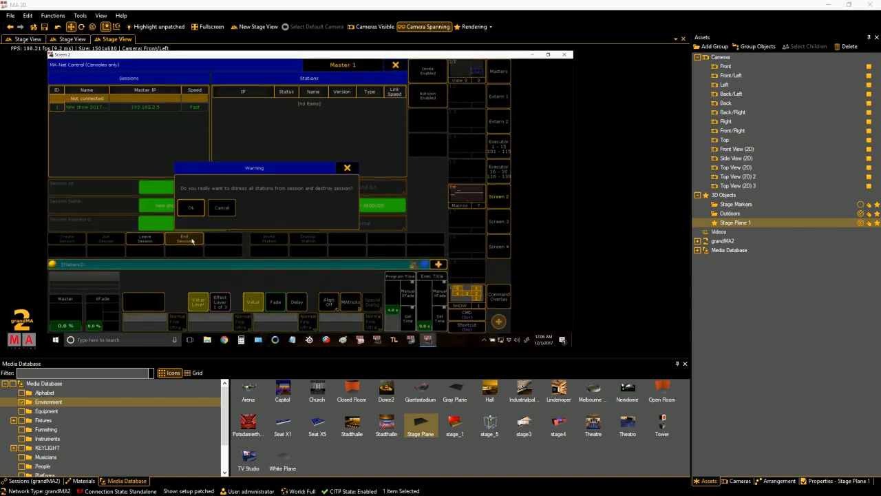
click(192, 207)
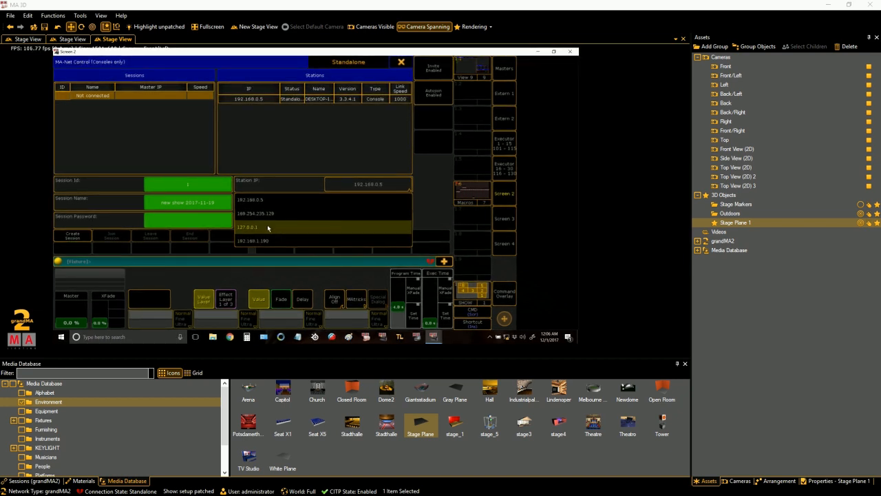
- Review the Station IP list while MA 3D's Sessions panel shows no sessions
click(249, 199)
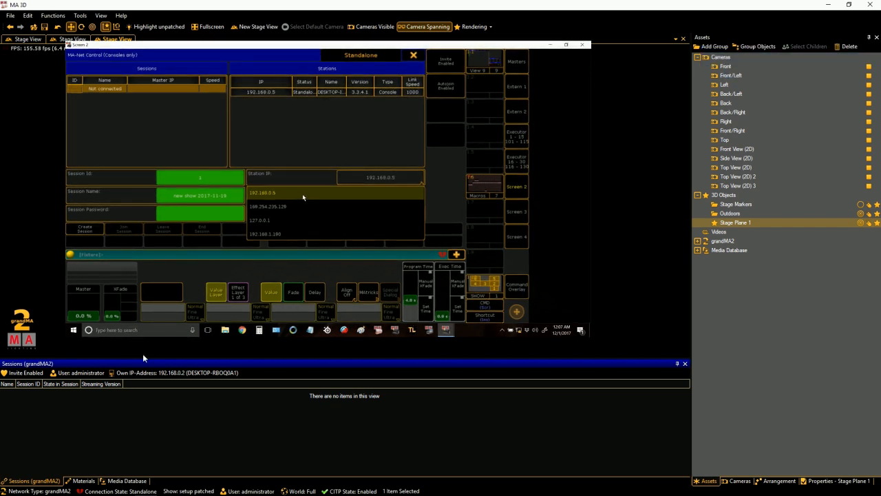
- Reach the Ethernet adapter's properties through Control Panel > Network and Internet > Network Connections
click(262, 193)
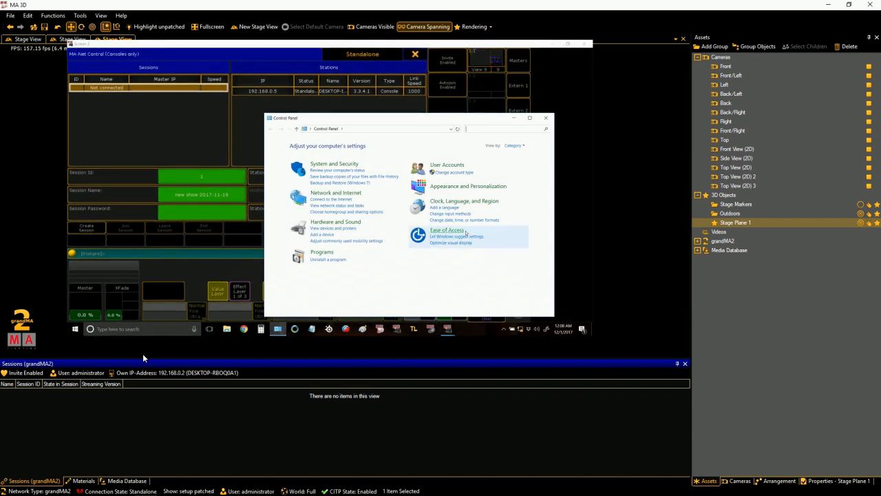
click(336, 193)
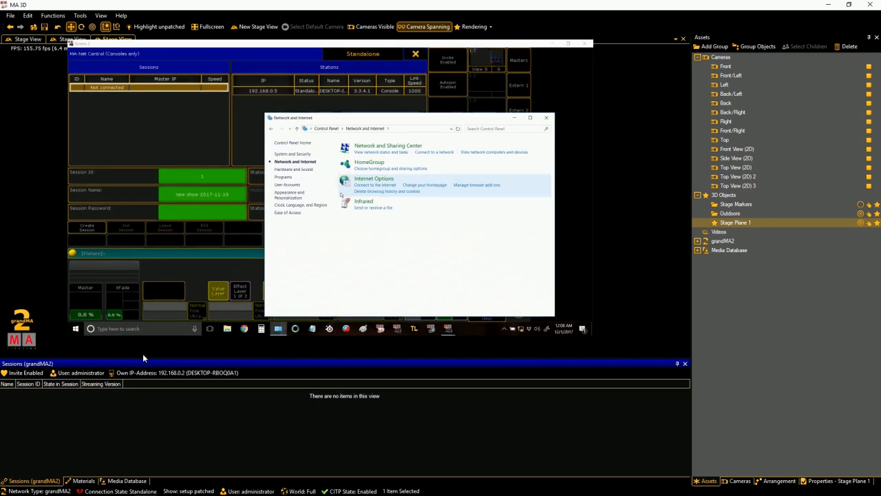
click(389, 146)
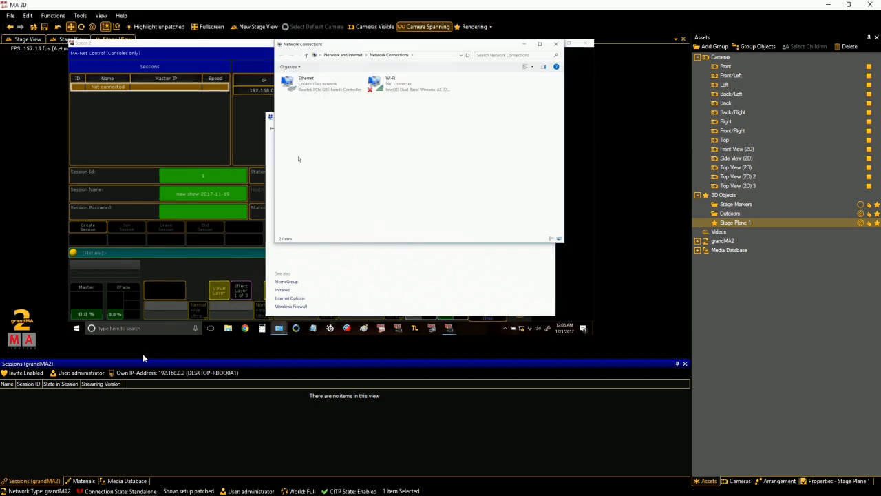
right_click(288, 82)
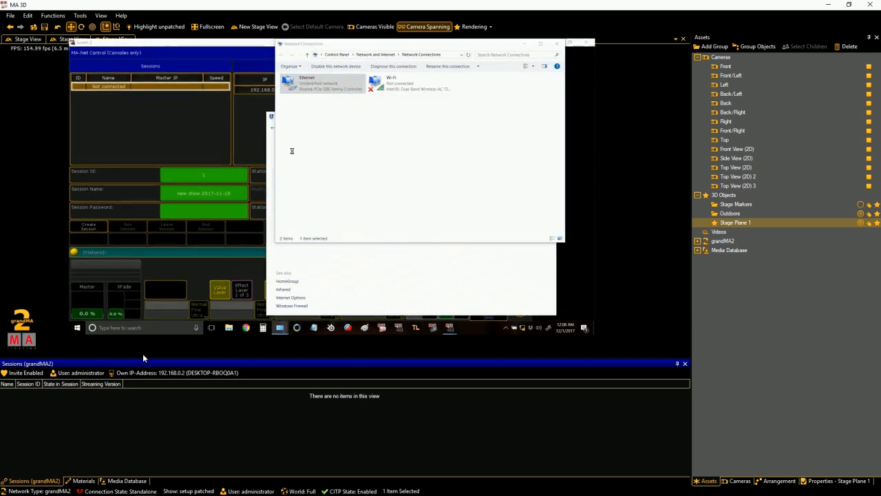
double_click(320, 83)
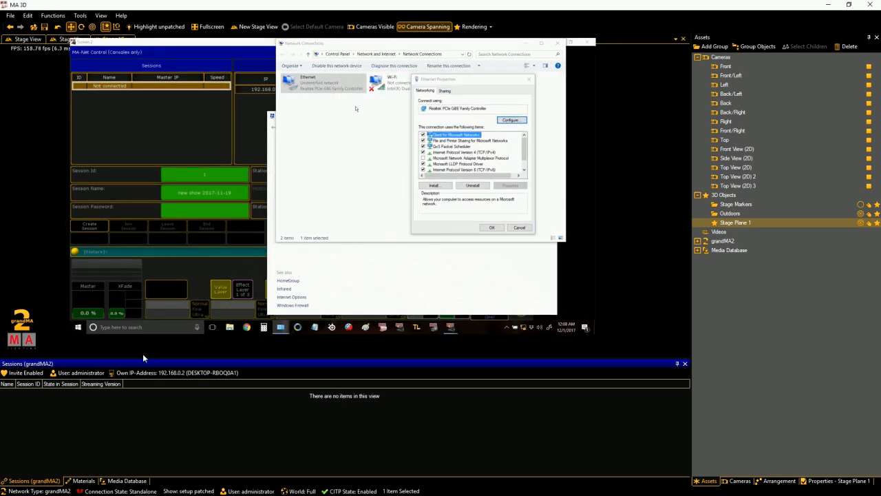
- Confirm the fixed IPv4 address and subnet mask, then close Network Connections
click(468, 152)
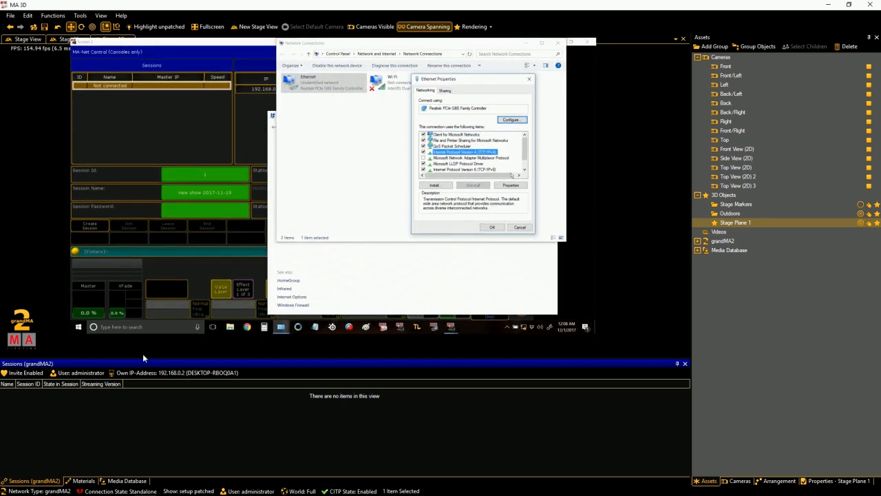
click(510, 184)
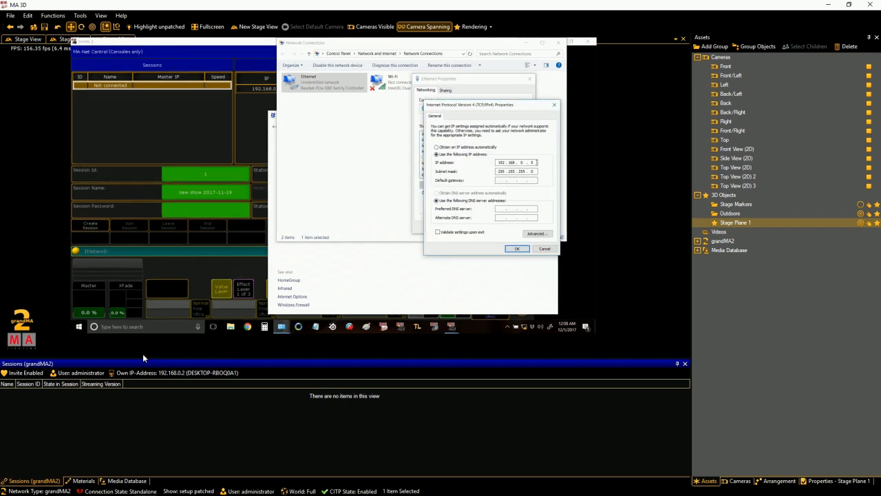
click(518, 248)
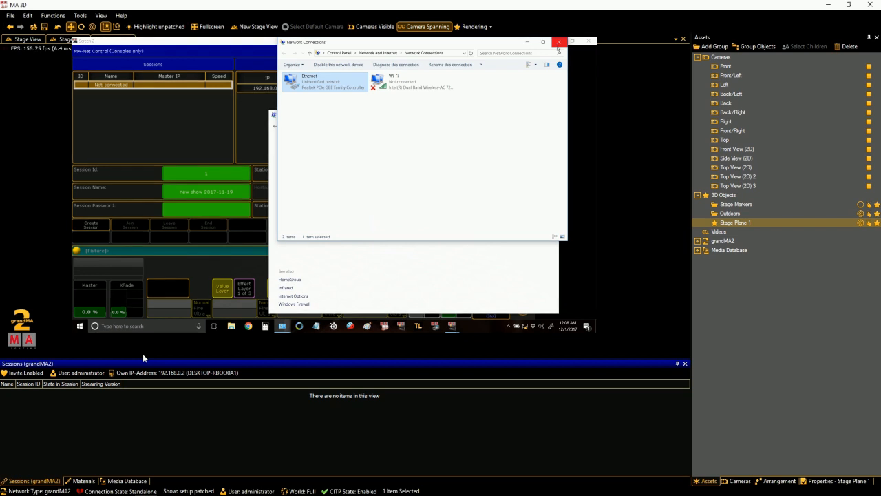
click(559, 41)
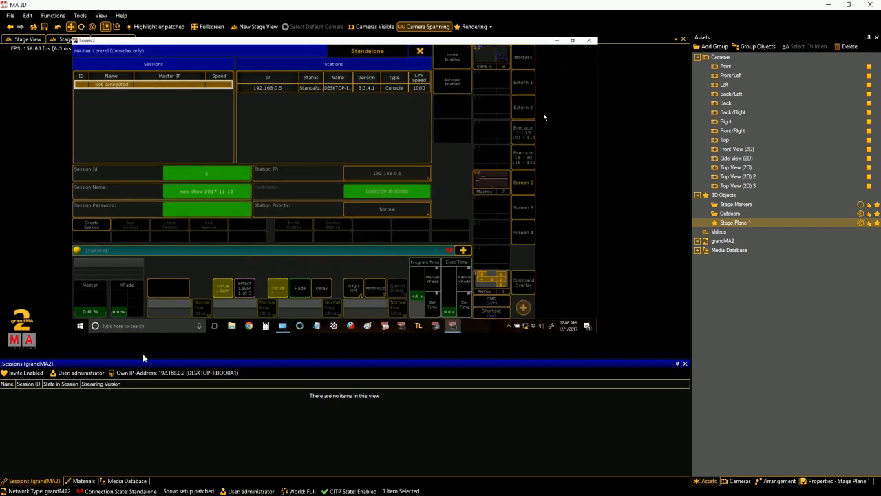
- Create a new session in Network Control, check MA Network Configuration, and minimise onPC to reveal MA 3D's empty stage
click(387, 174)
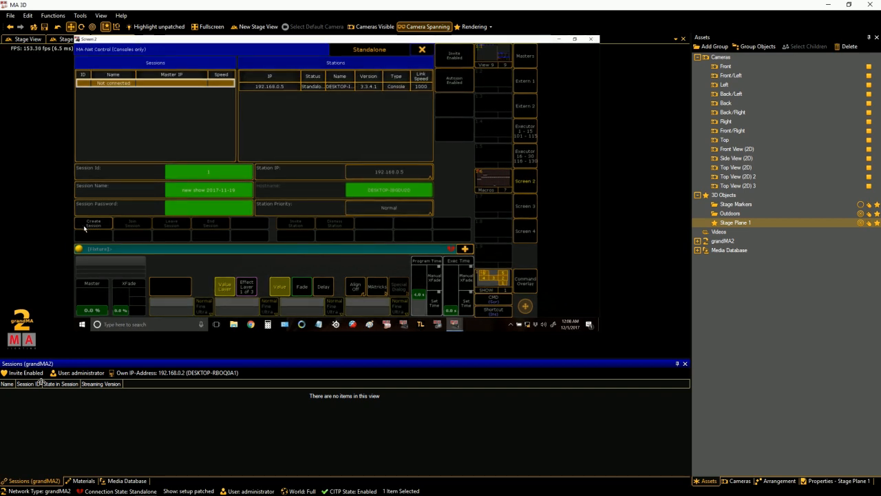
click(94, 223)
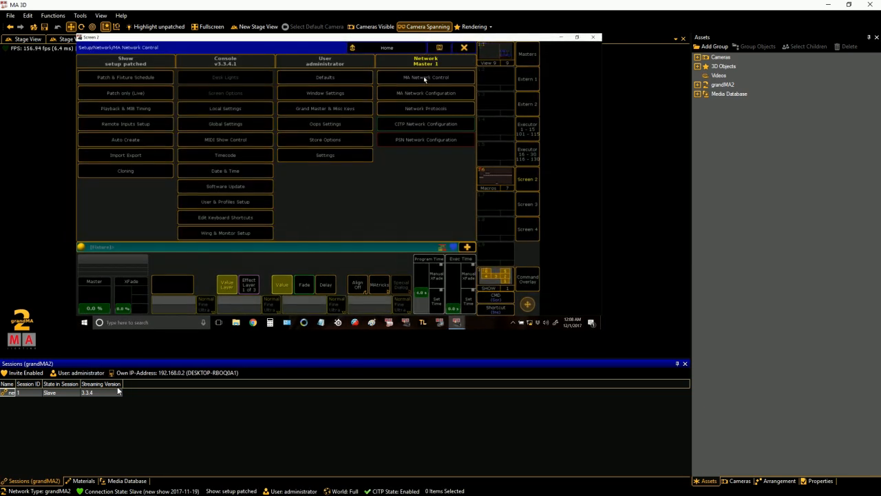
click(425, 94)
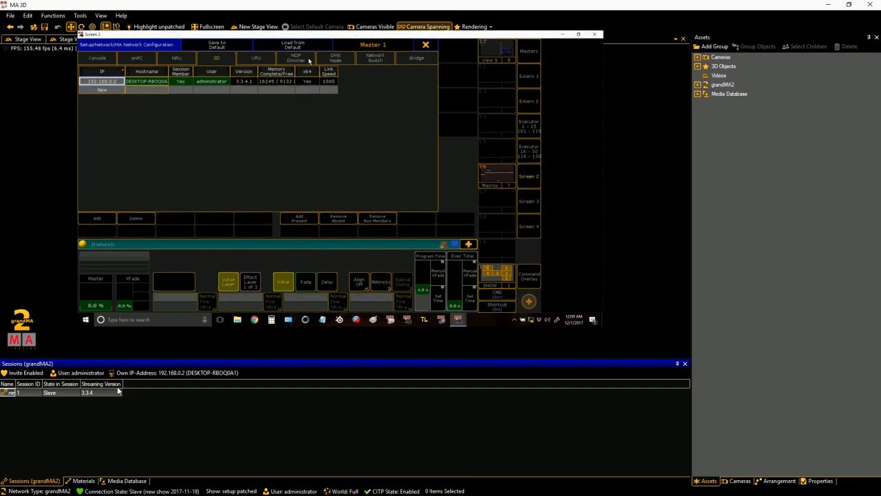
click(336, 58)
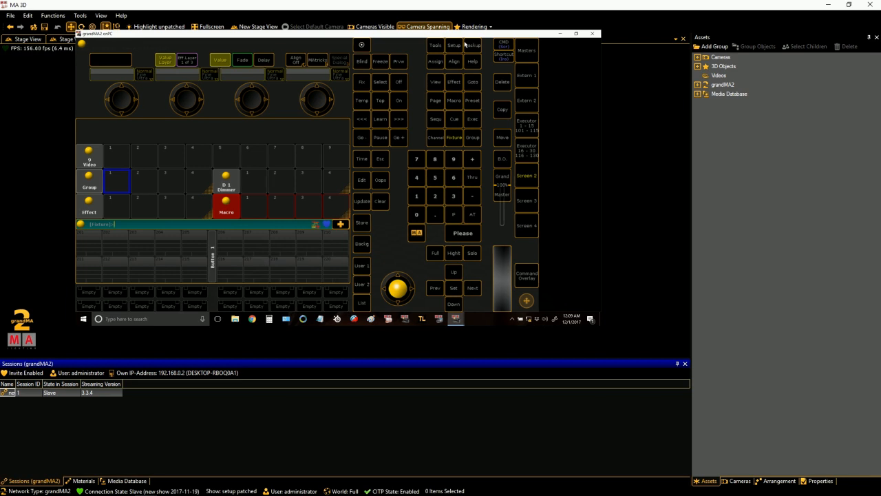
click(592, 33)
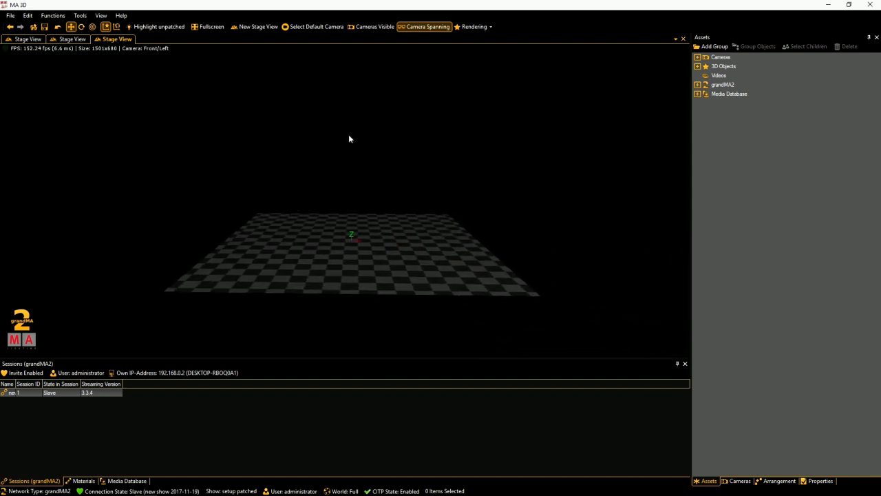
- Try panning and rotating around the empty stage floor, then switch to the Left camera
right_click(350, 137)
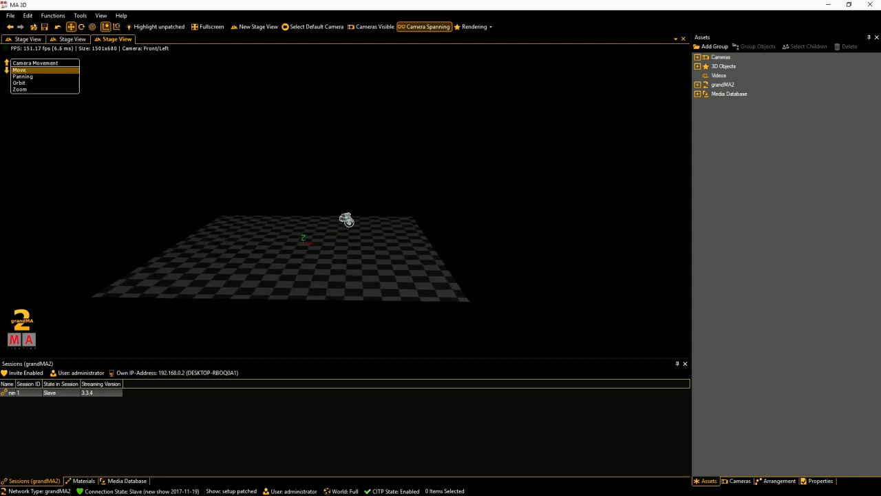
drag(347, 221, 83, 215)
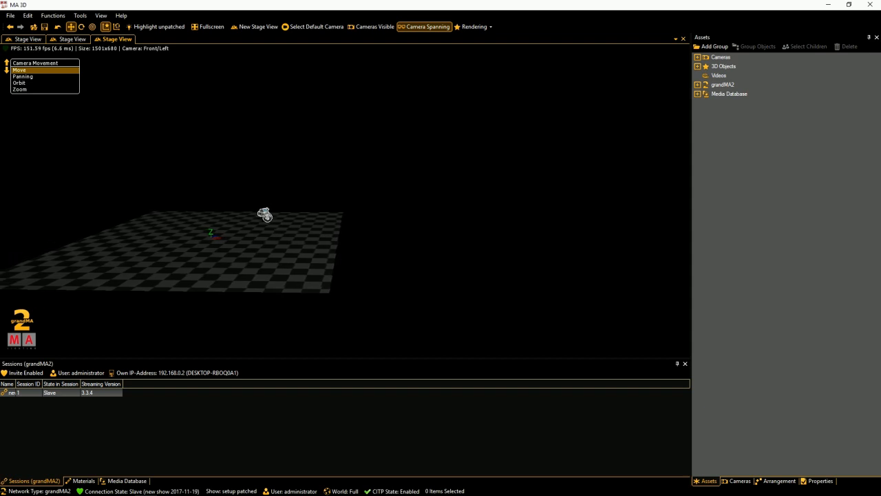
click(22, 76)
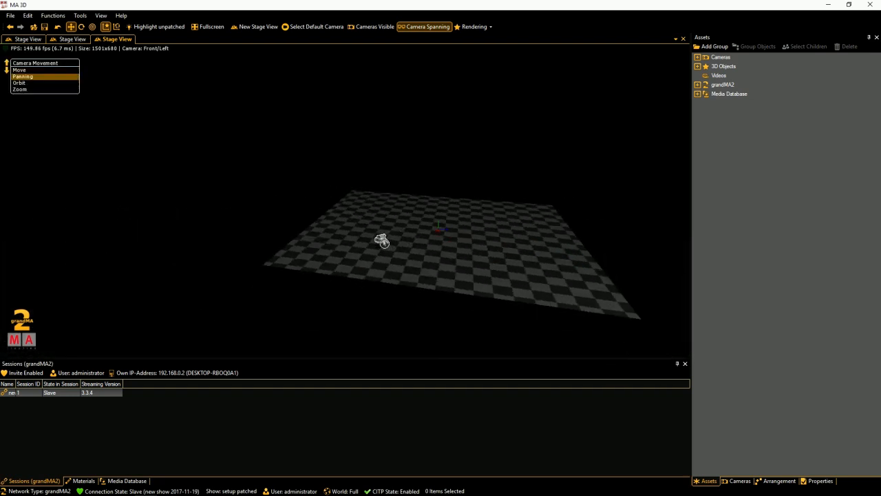
click(19, 69)
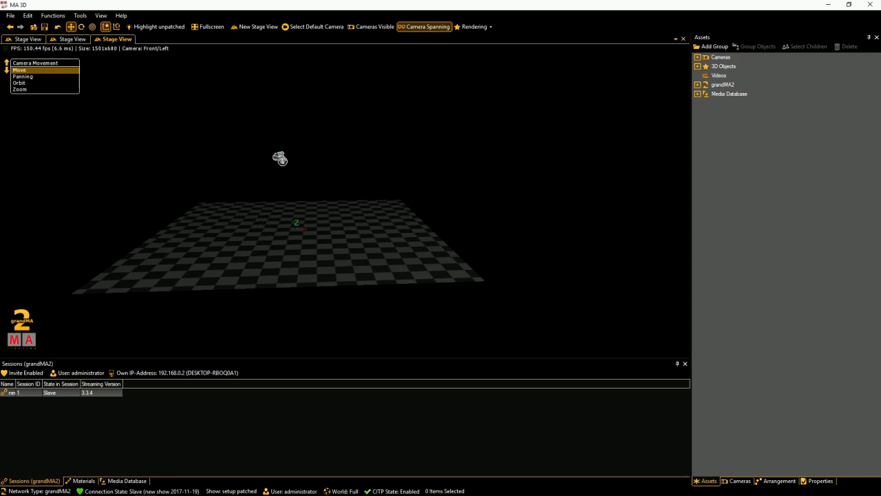
click(19, 82)
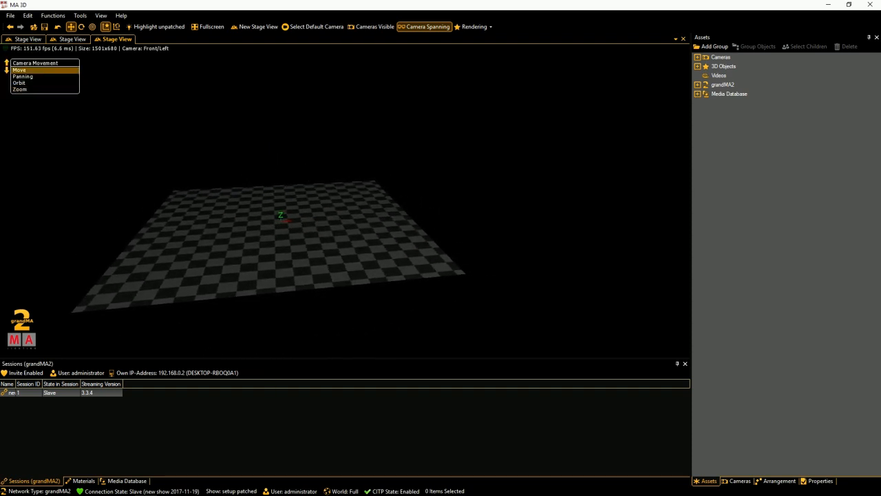
click(23, 77)
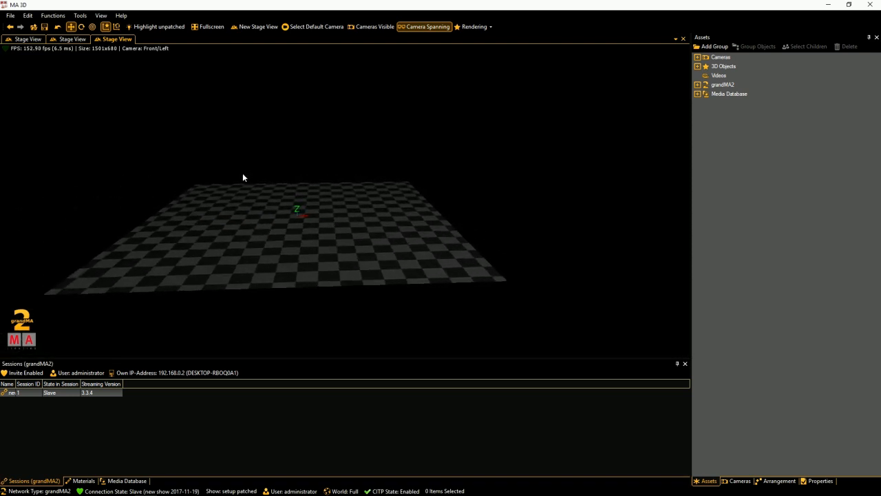
mouse_move(292, 168)
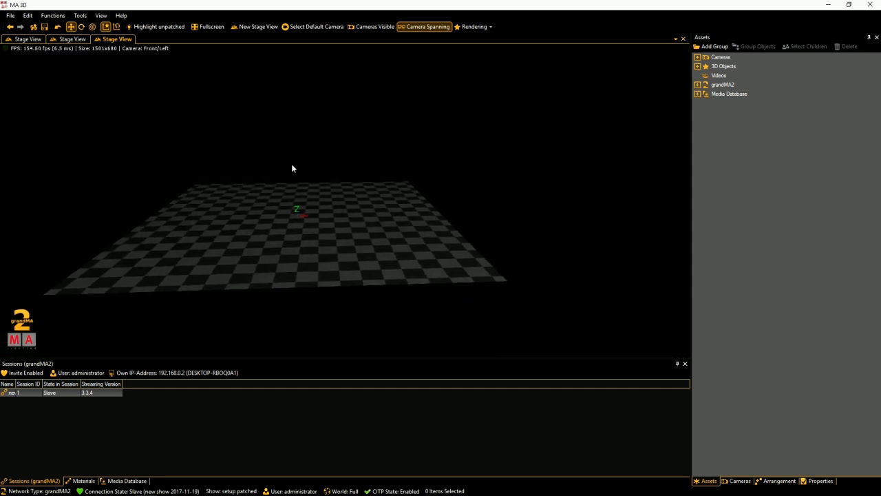
mouse_move(289, 136)
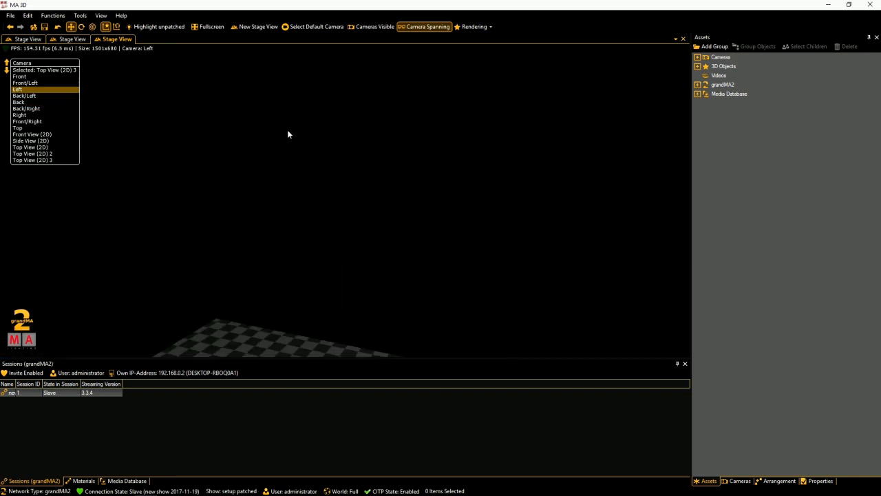
- Try the Front/Left and Front View (2D) presets, then settle on Top View (2D) 3
click(25, 83)
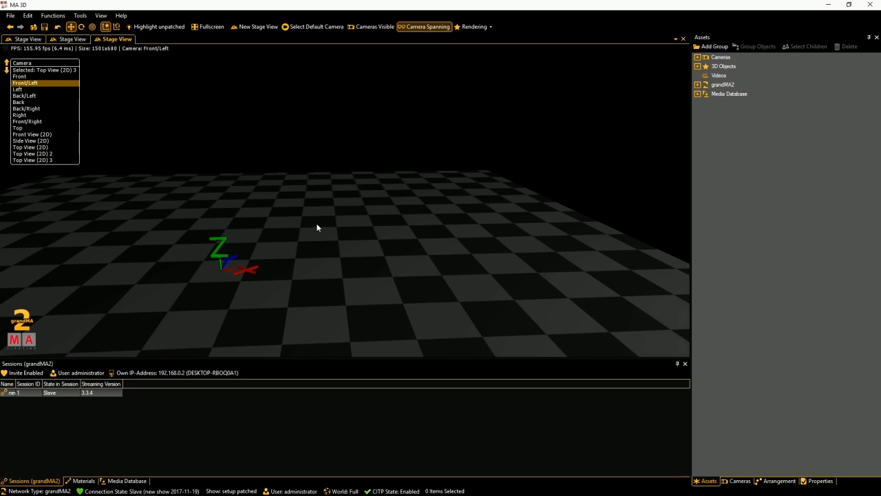
click(33, 133)
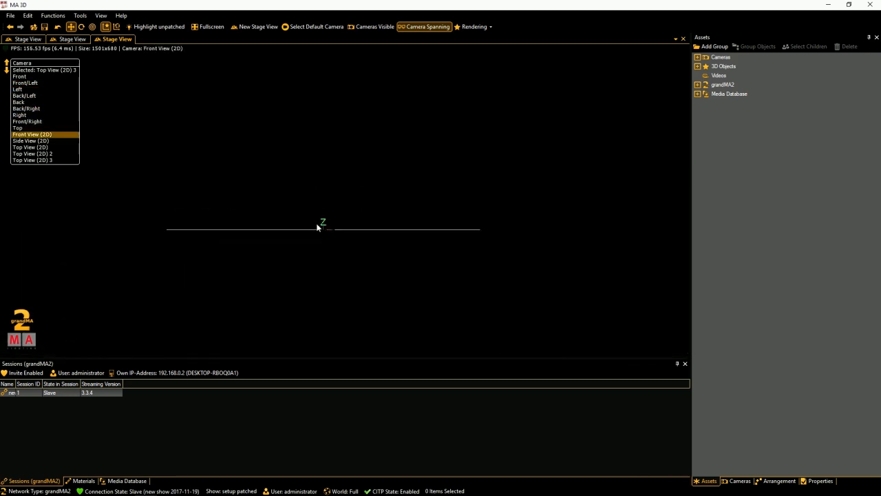
click(32, 159)
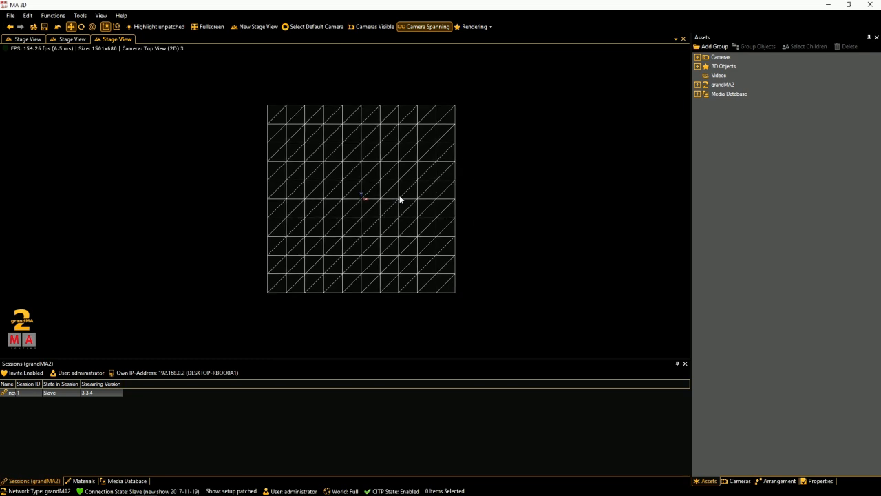
mouse_move(498, 168)
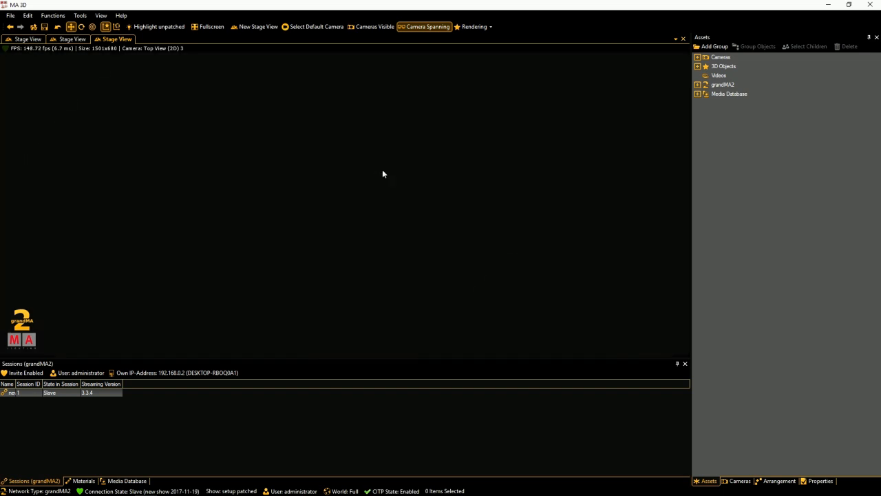
mouse_move(401, 179)
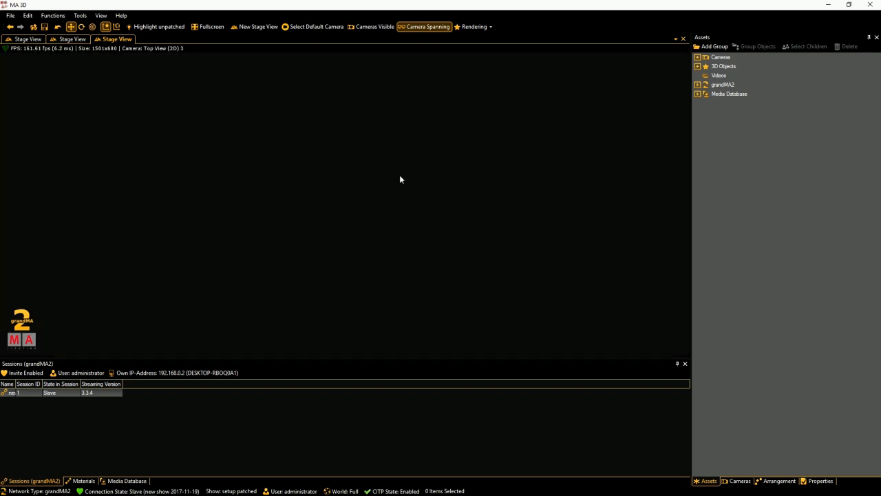
mouse_move(319, 145)
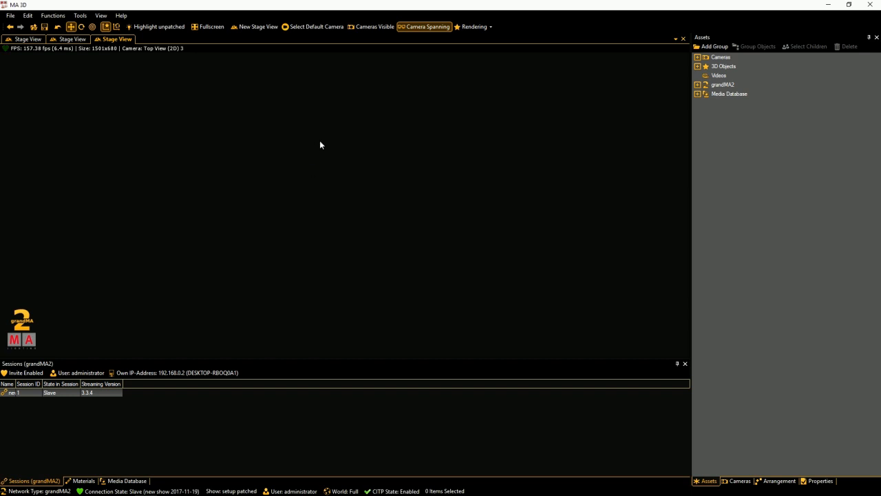
mouse_move(305, 171)
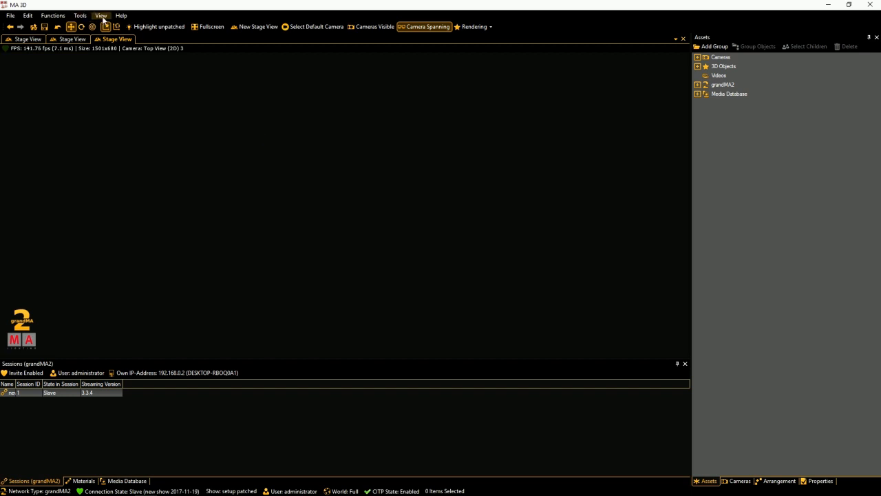
- Add a new Top View (2D) 4 camera from View > Cameras, looking down on the grid
click(100, 15)
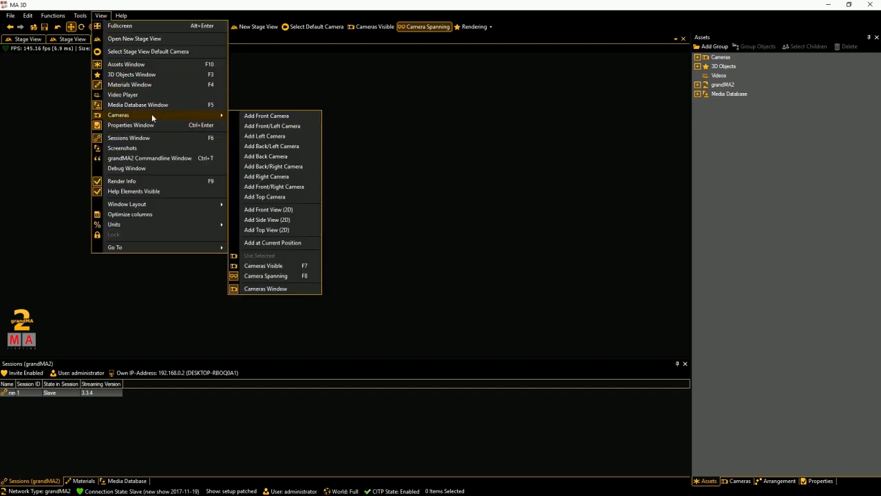
click(268, 230)
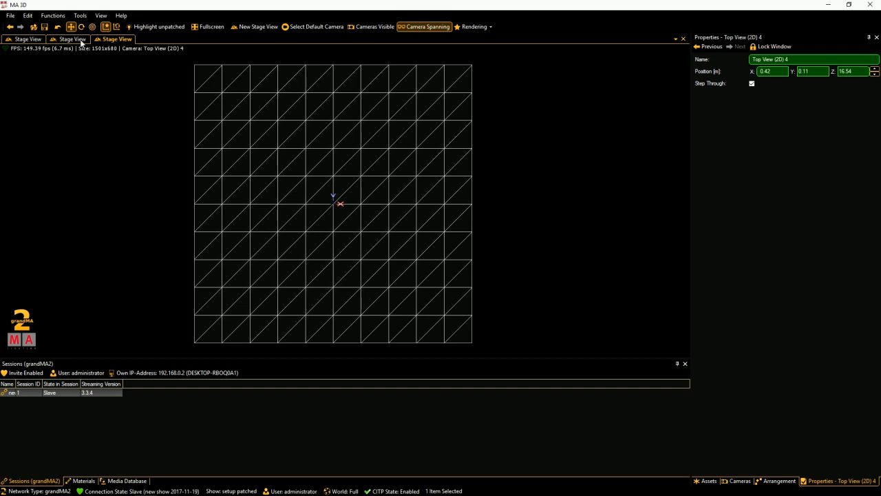
click(100, 15)
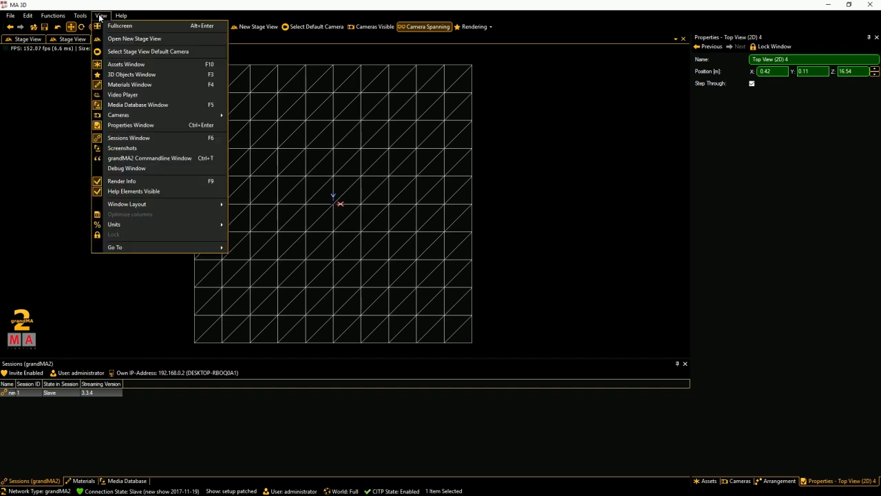
mouse_move(126, 64)
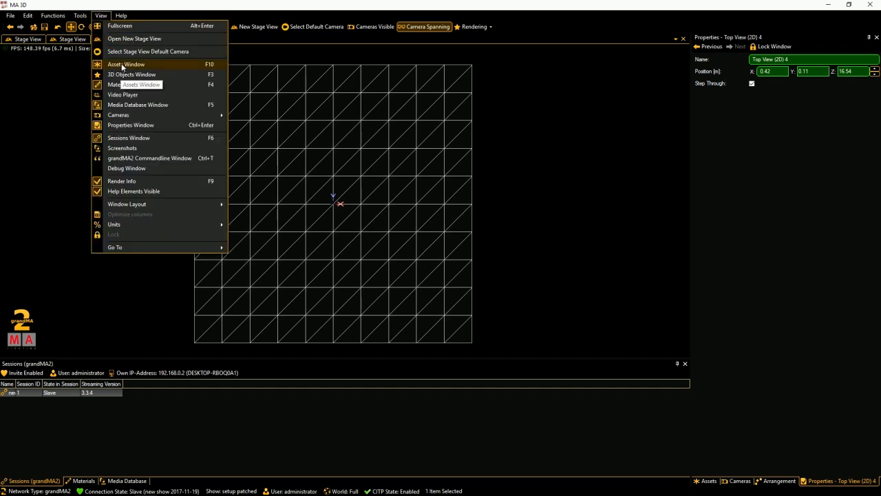
mouse_move(138, 105)
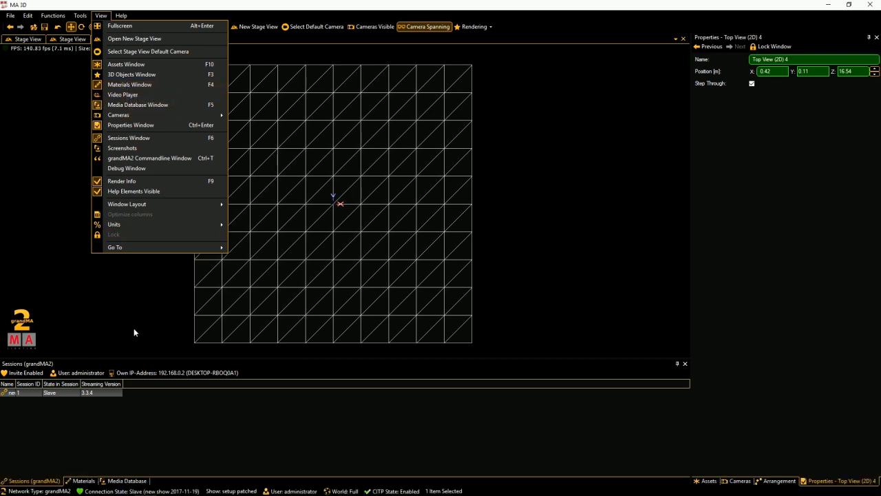
mouse_move(665, 440)
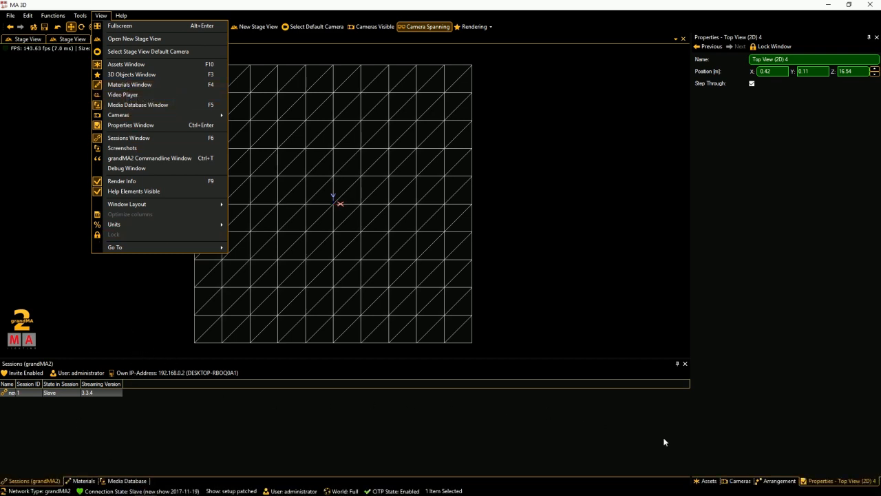
mouse_move(792, 336)
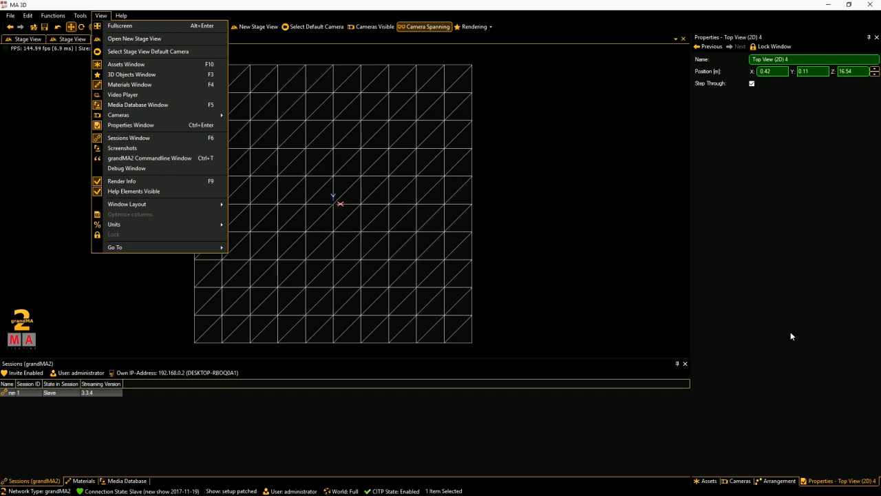
- Show the Arrangement tool (move 1.00 along X) and browse the Functions and View menus
click(780, 481)
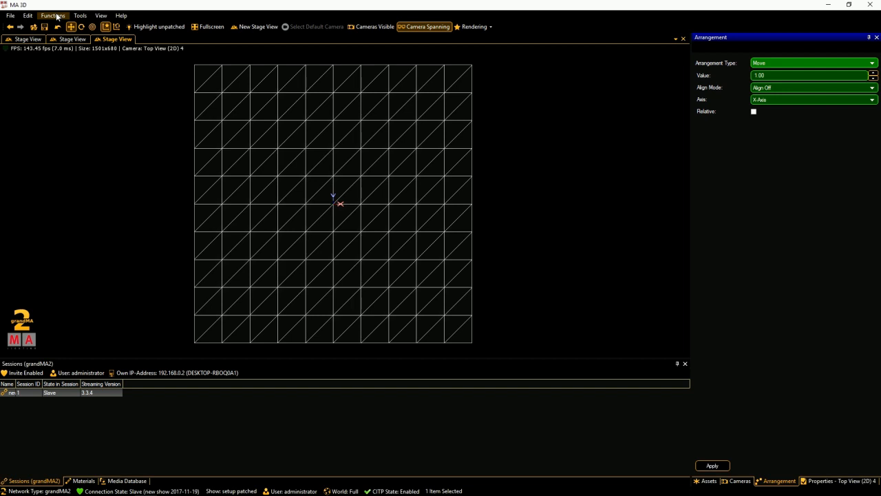
click(53, 16)
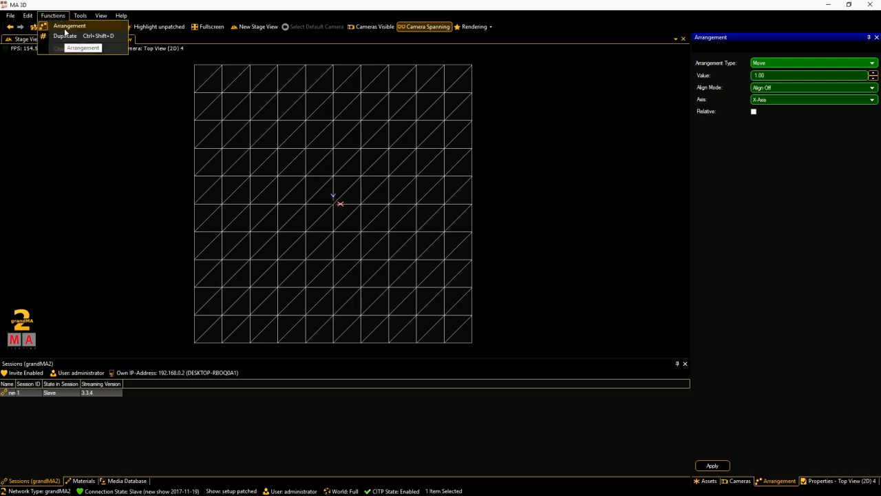
click(100, 15)
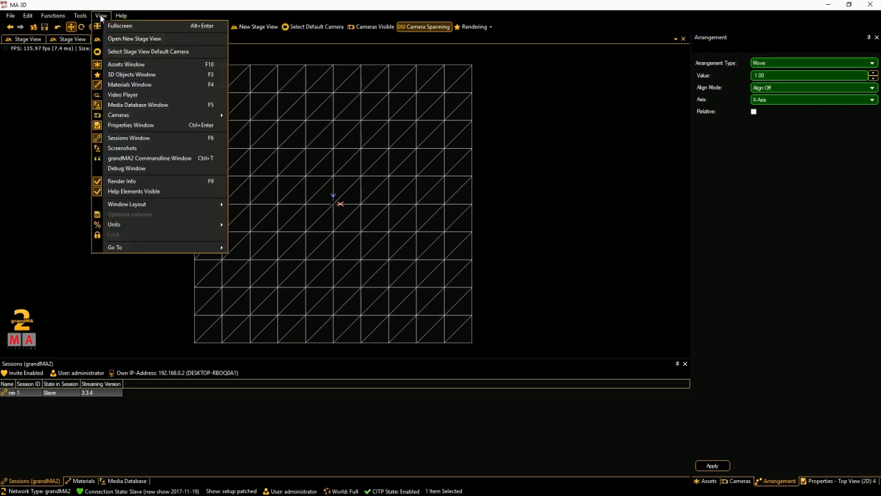
mouse_move(126, 65)
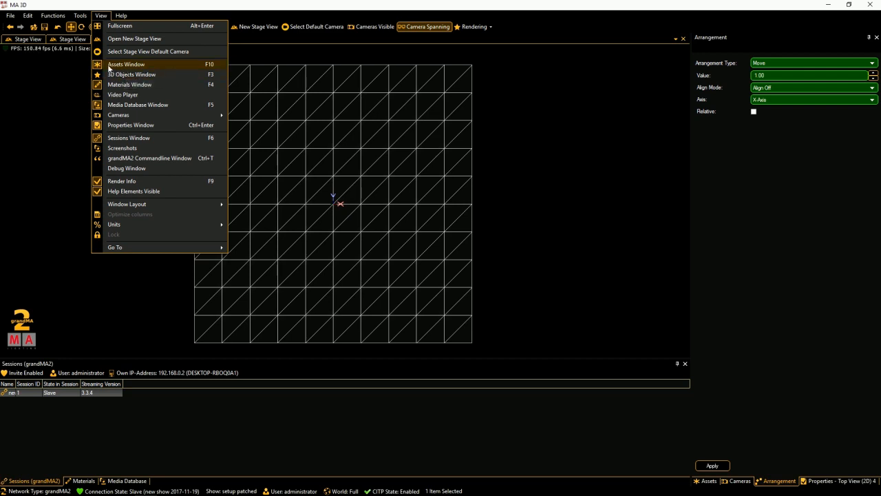
mouse_move(138, 74)
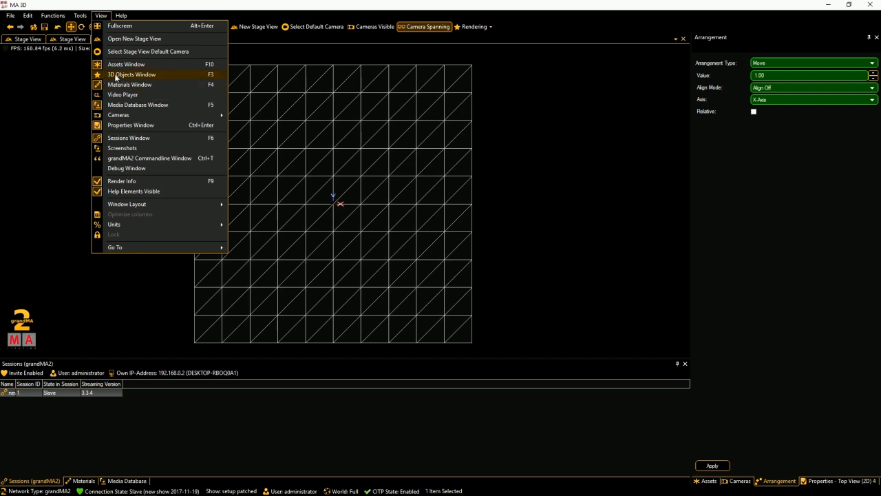
mouse_move(131, 84)
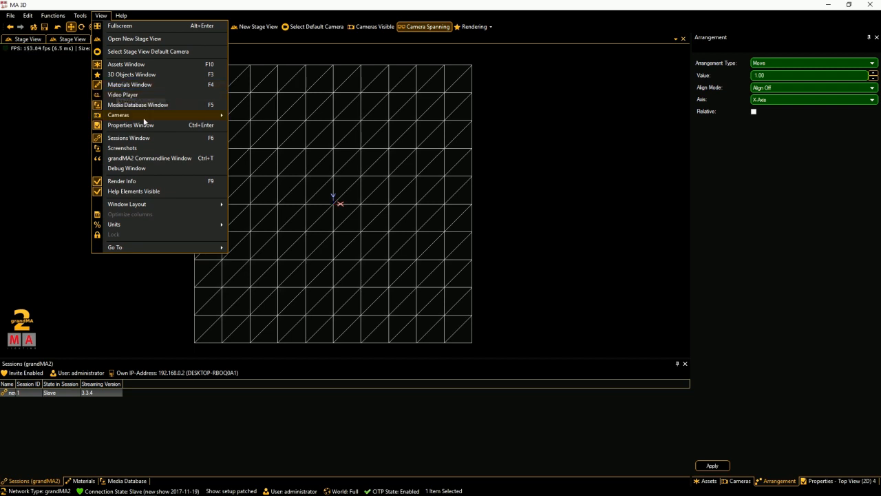
mouse_move(123, 94)
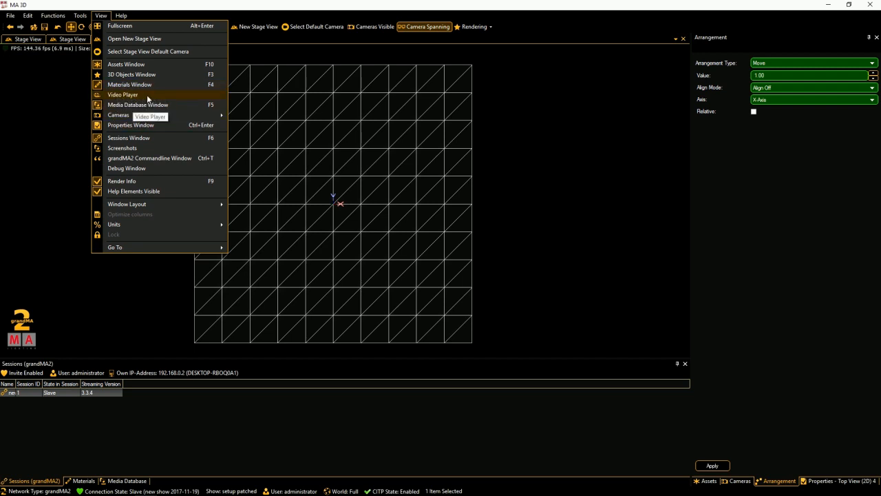
mouse_move(152, 105)
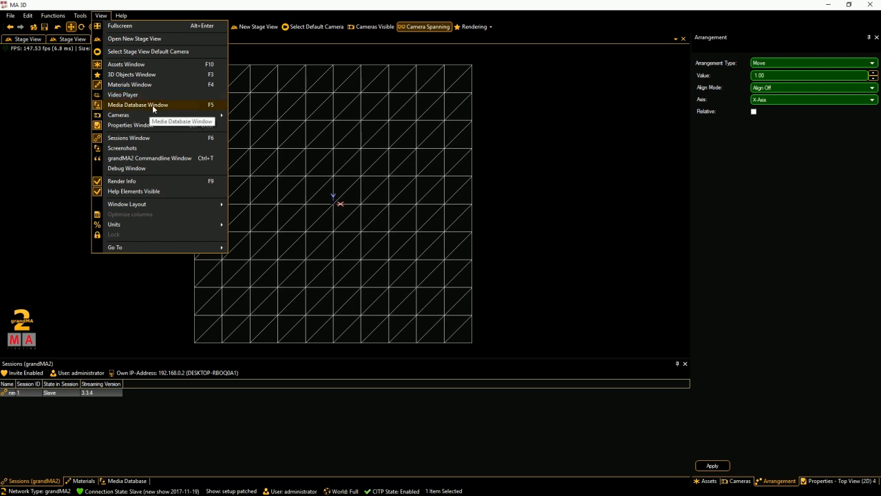
mouse_move(126, 116)
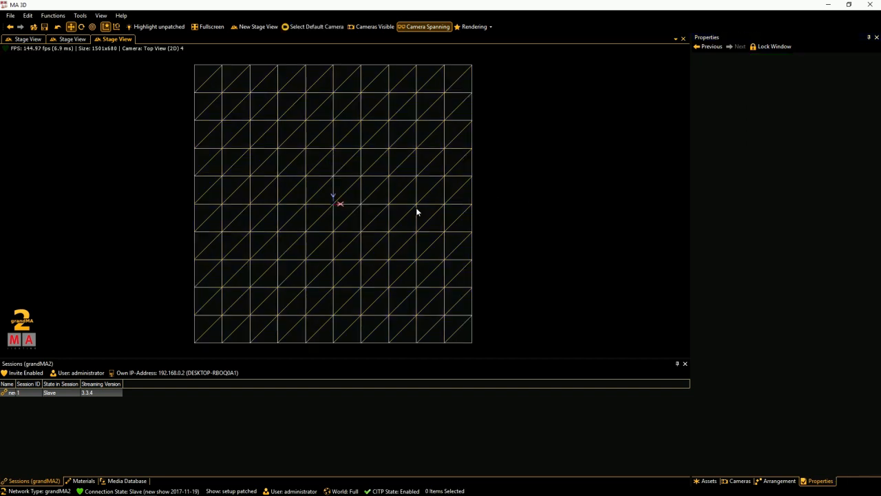
mouse_move(387, 269)
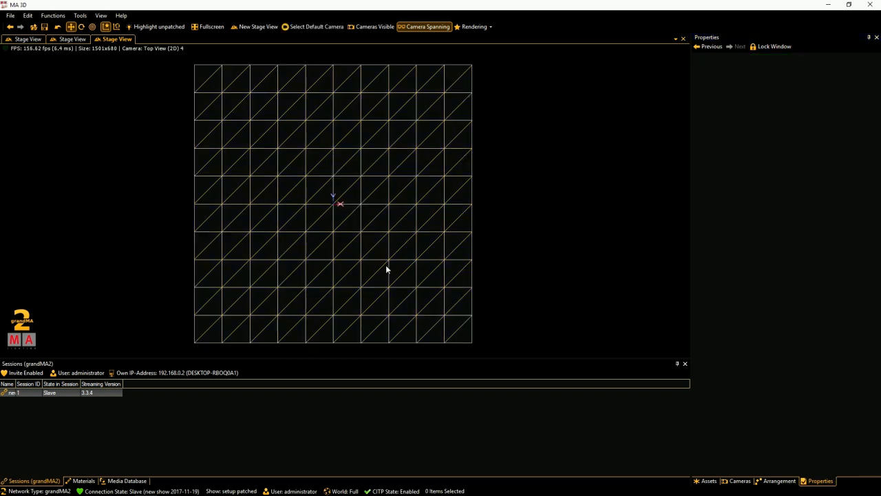
mouse_move(356, 255)
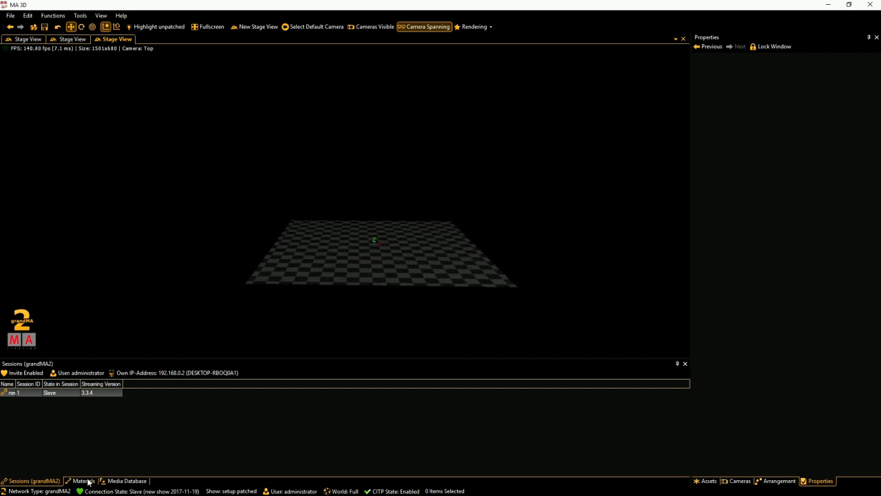
- Add a Disc from the Primitives folder, size it 1000 by 1000, and bring up its material
click(127, 481)
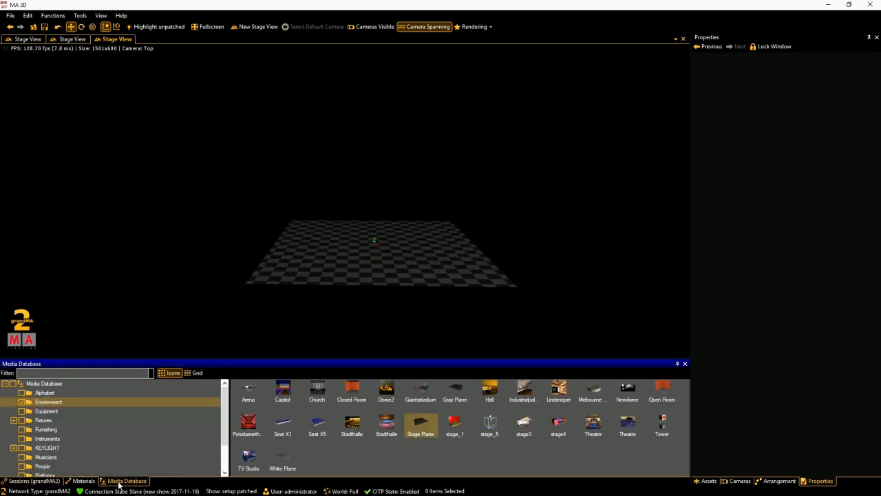
scroll(down, 3)
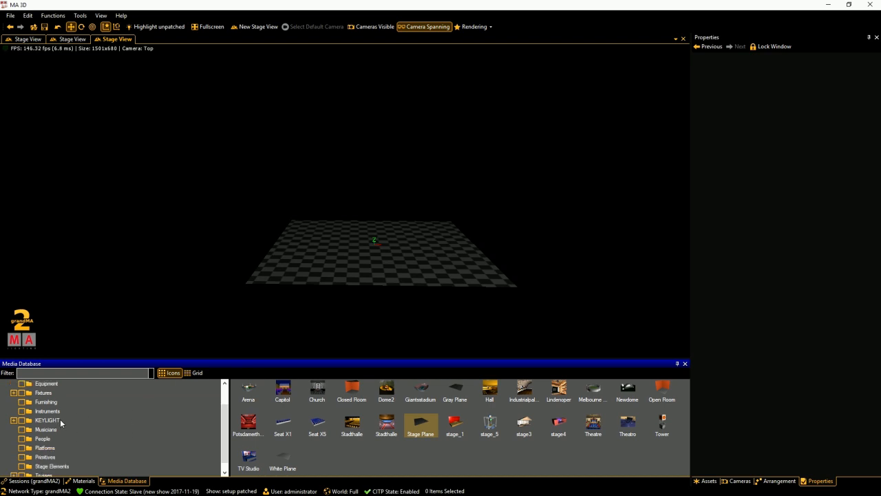
click(45, 448)
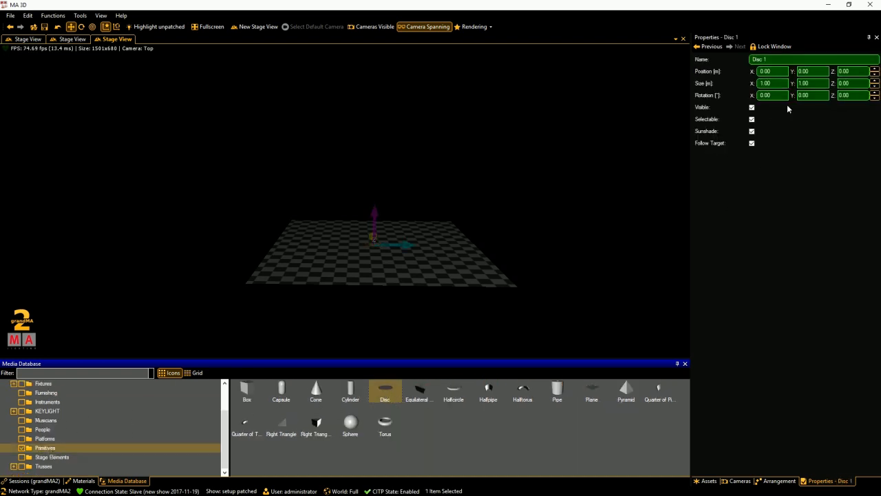
click(773, 85)
text(1000)
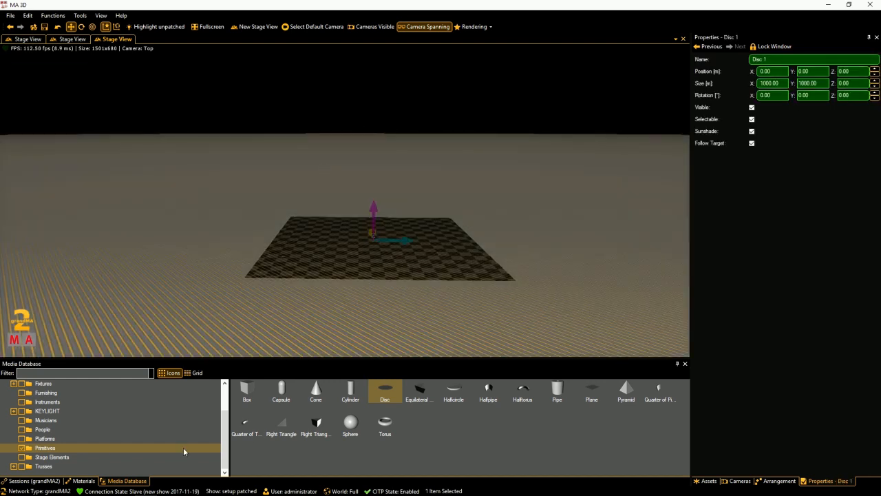
click(83, 481)
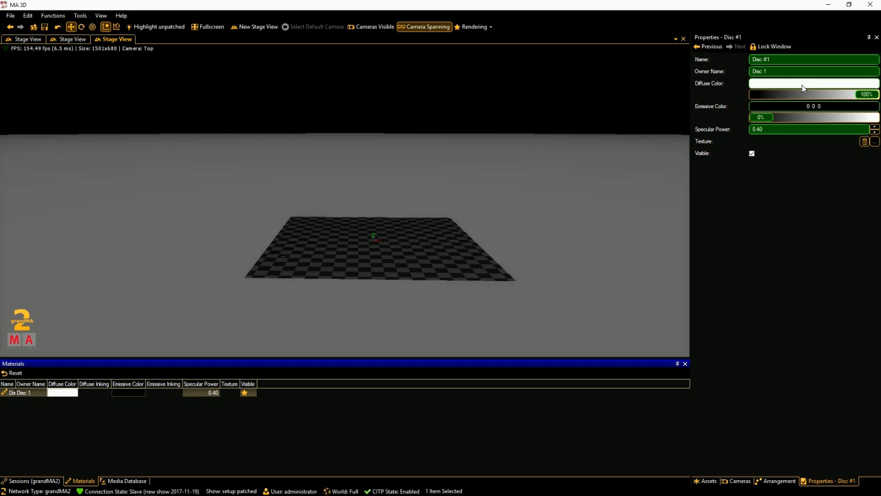
- Set the disc's Diffuse Color first to green, then to a khaki shade
click(813, 84)
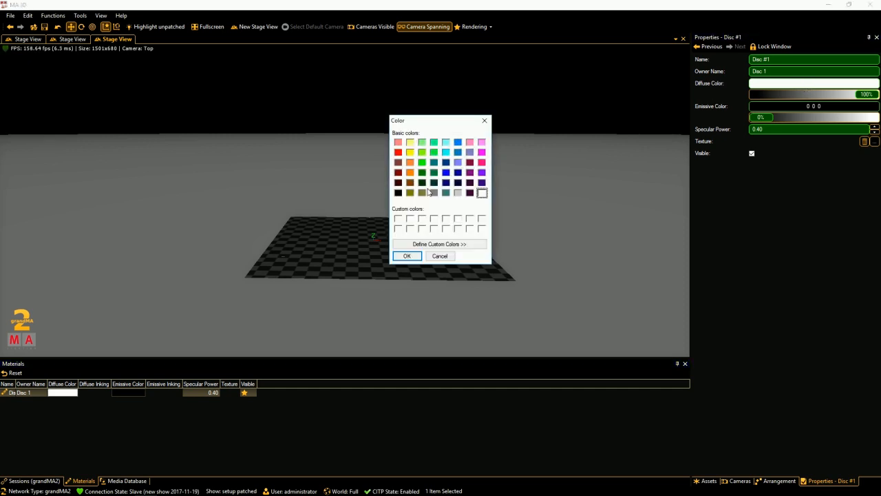
click(422, 182)
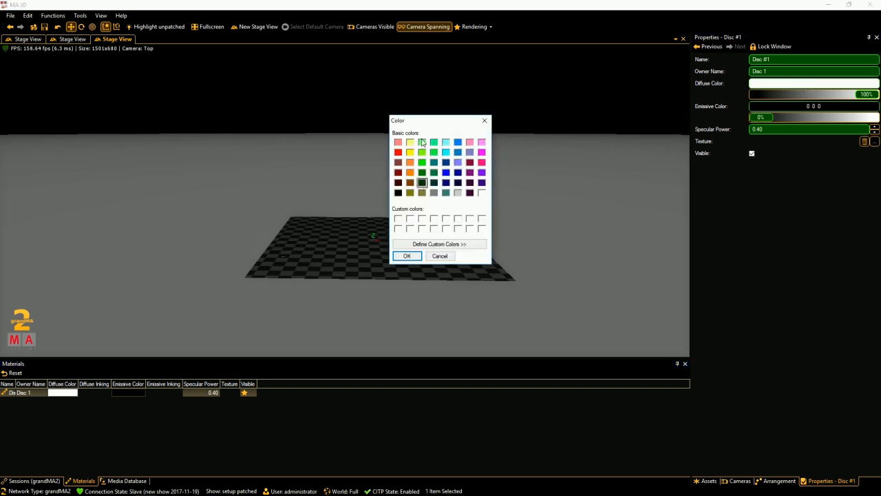
click(406, 255)
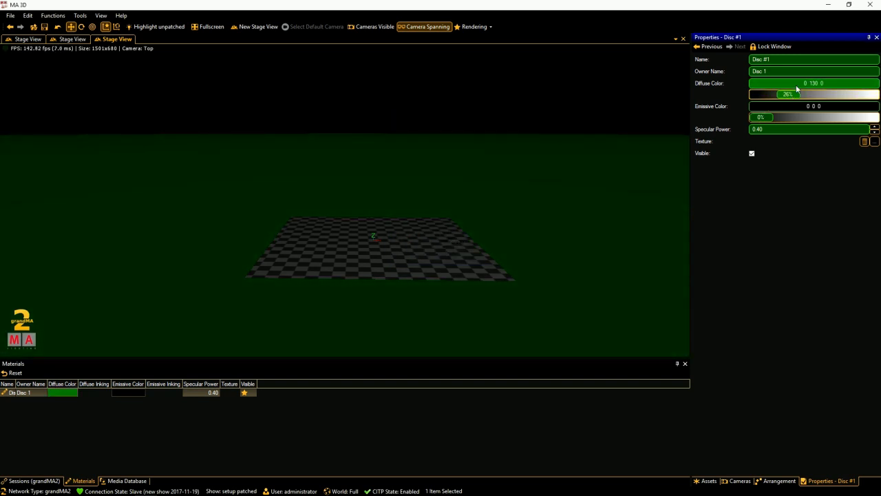
click(813, 84)
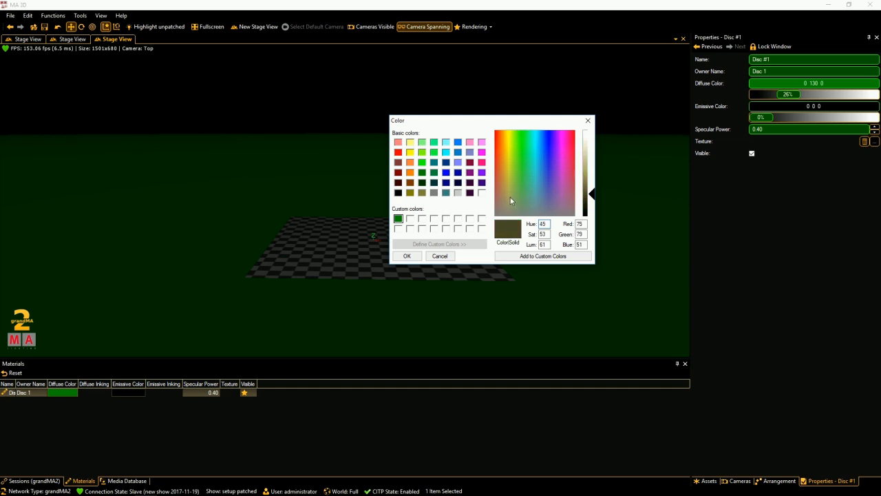
click(508, 199)
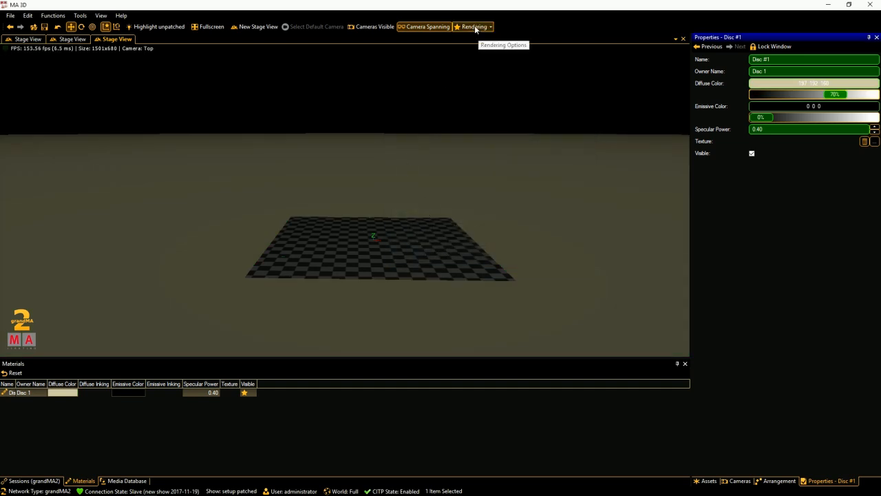
- Set the scene background colour to a purple-blue tint in Rendering options
click(474, 27)
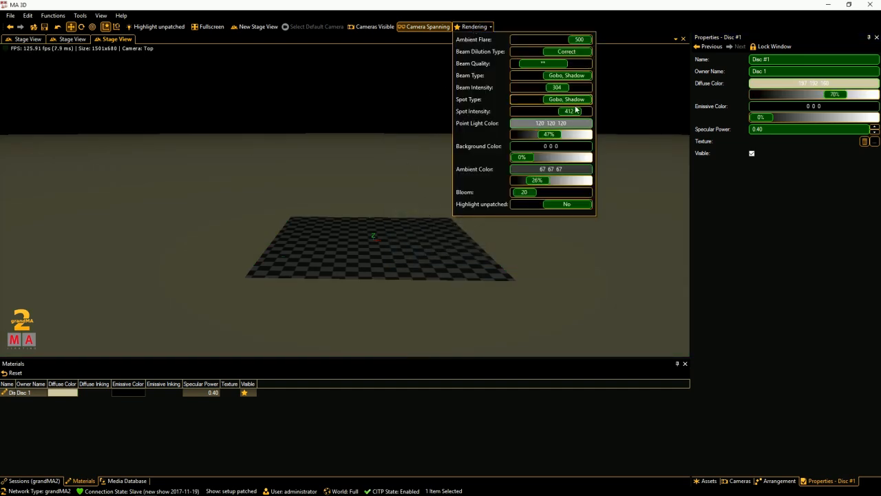
click(551, 122)
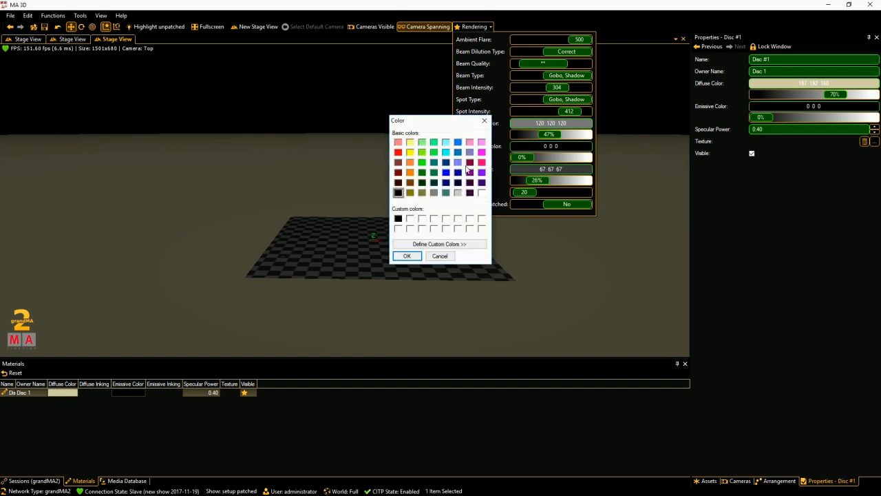
click(406, 255)
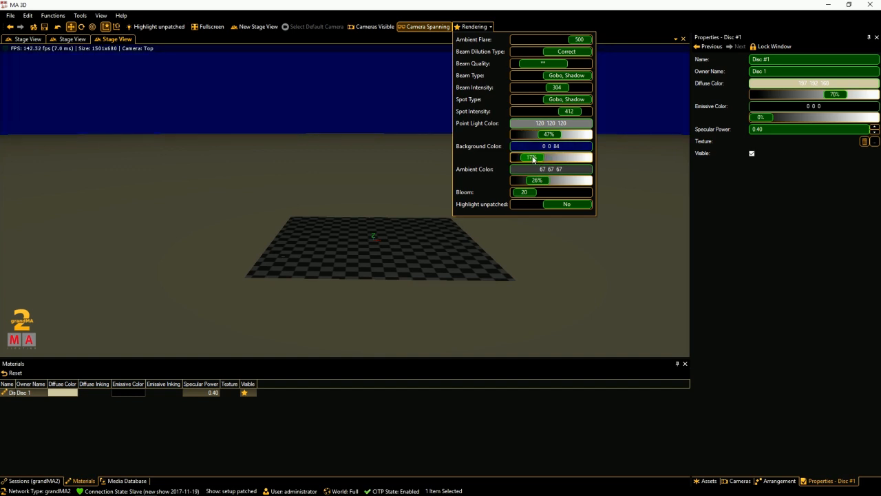
click(532, 157)
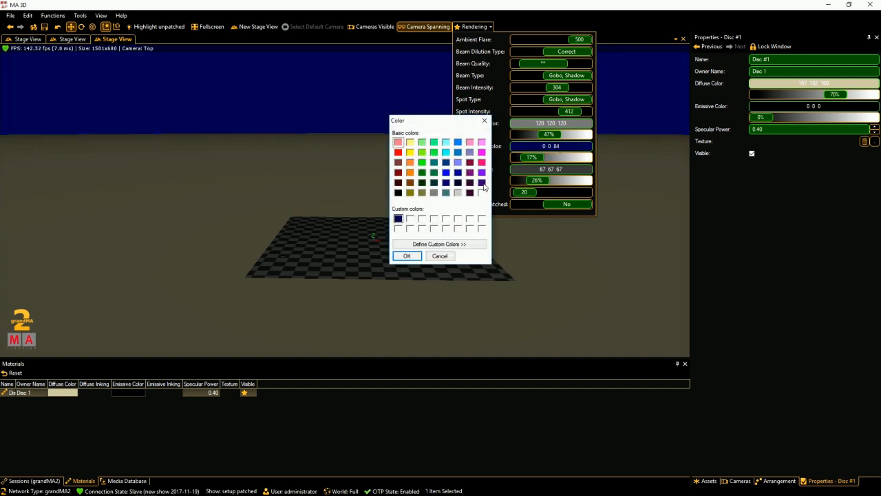
click(406, 255)
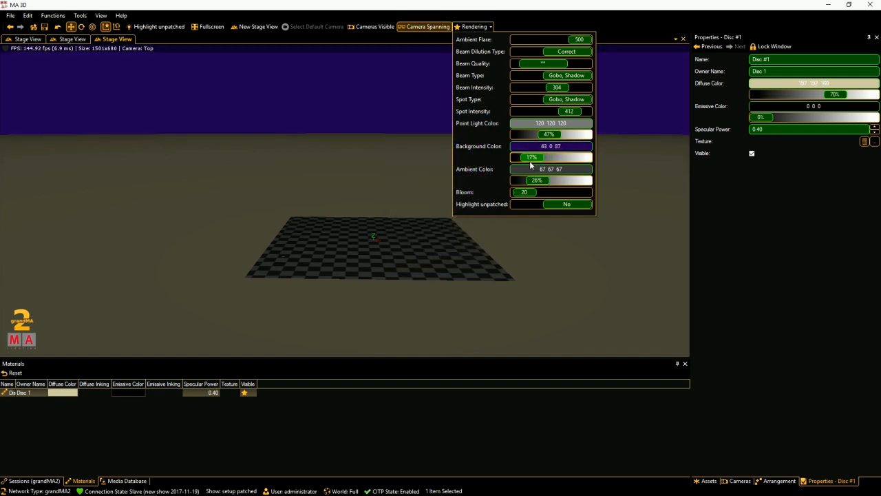
click(474, 28)
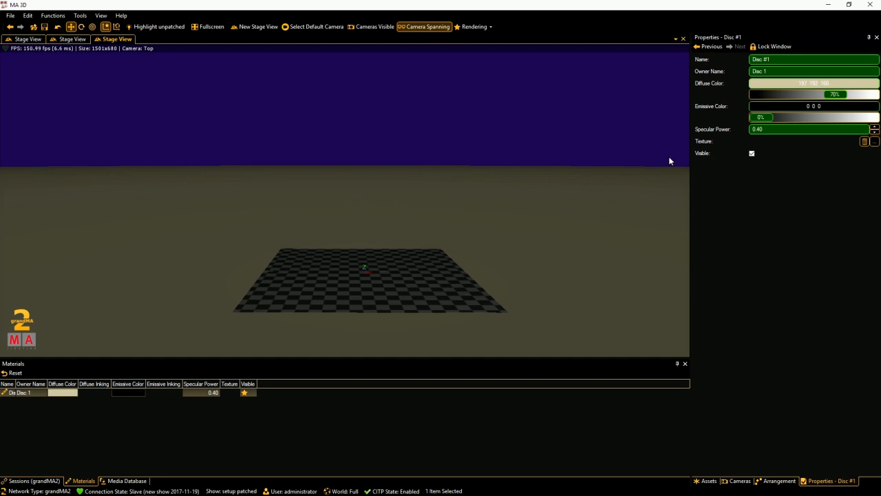
- Dim the point light, raise the ambient light and set Spot Type to Gobo only
click(474, 26)
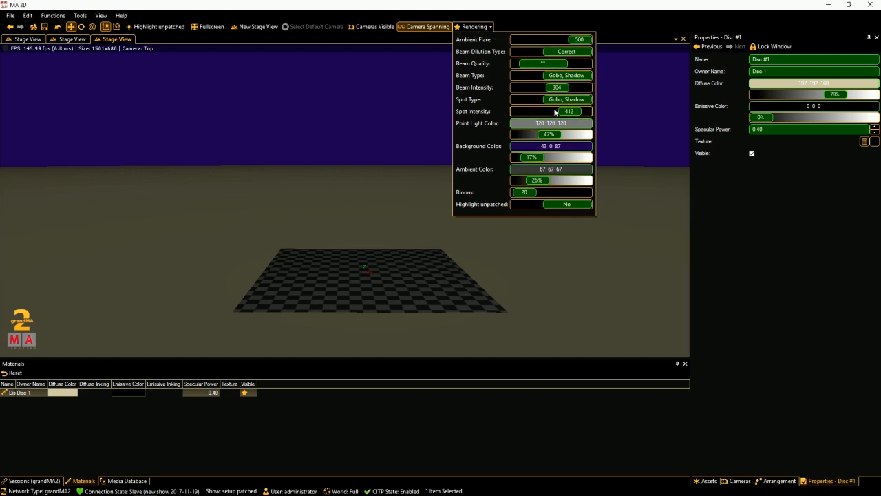
click(474, 26)
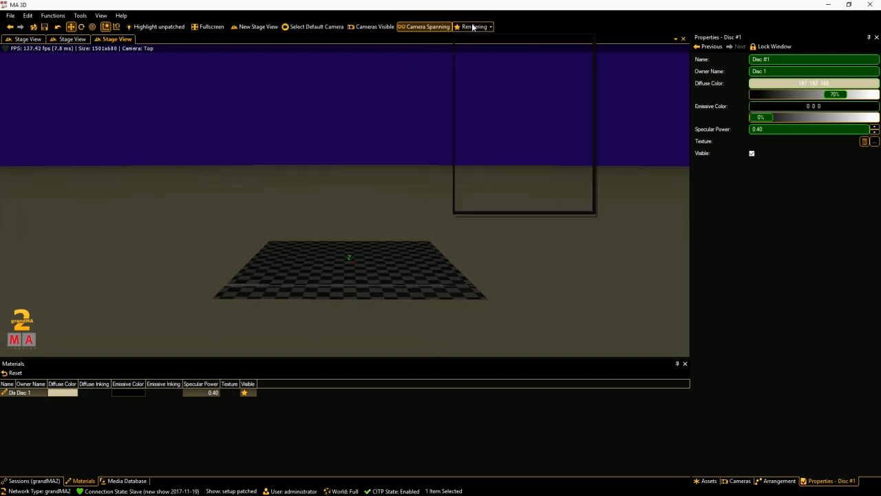
click(474, 28)
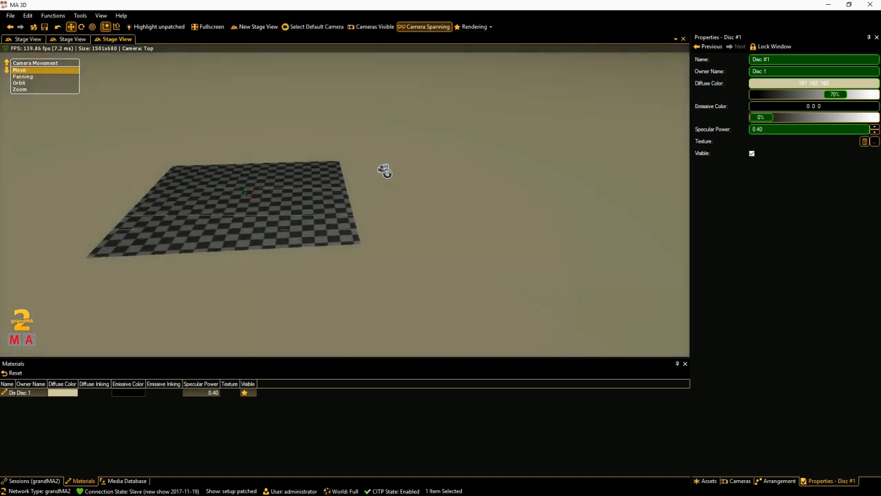
drag(384, 171, 499, 109)
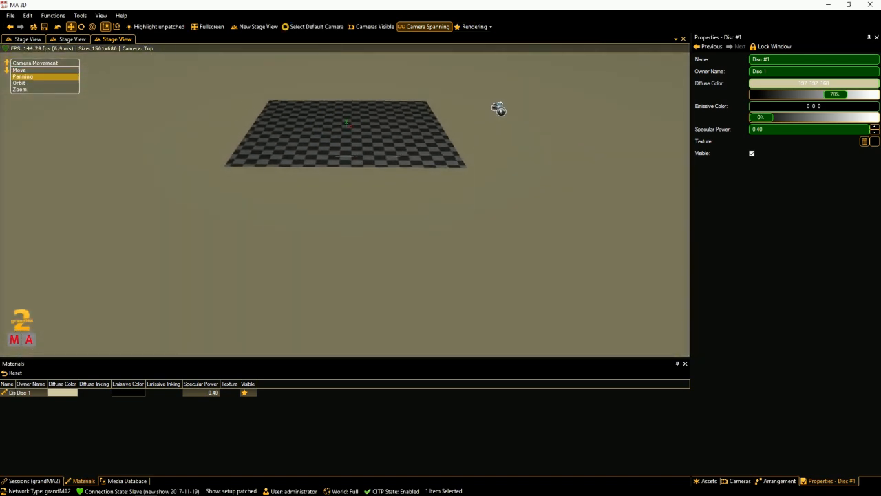
click(472, 26)
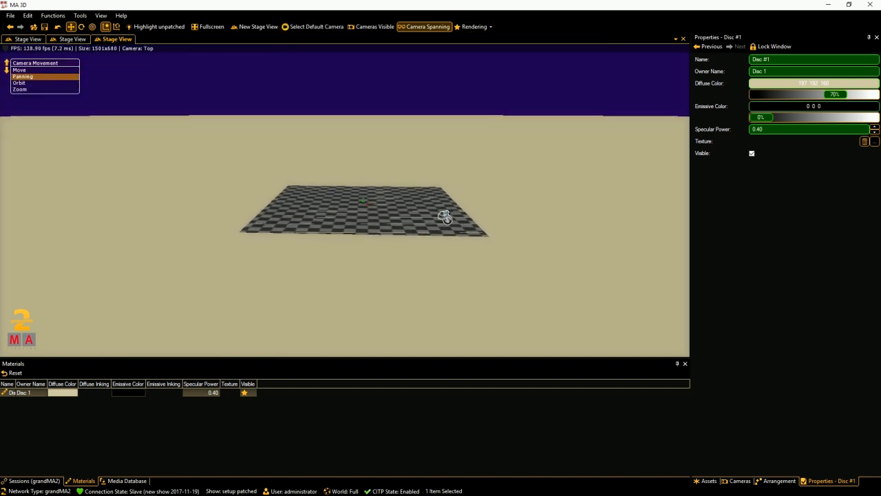
click(474, 26)
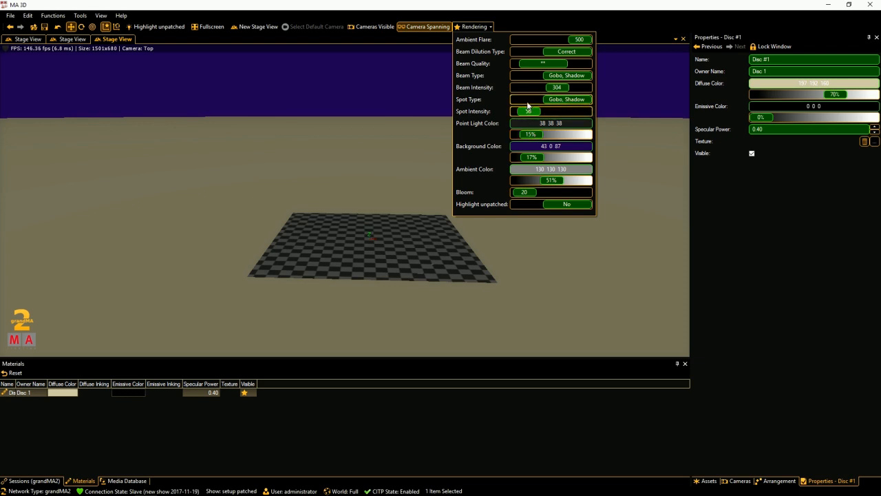
click(551, 99)
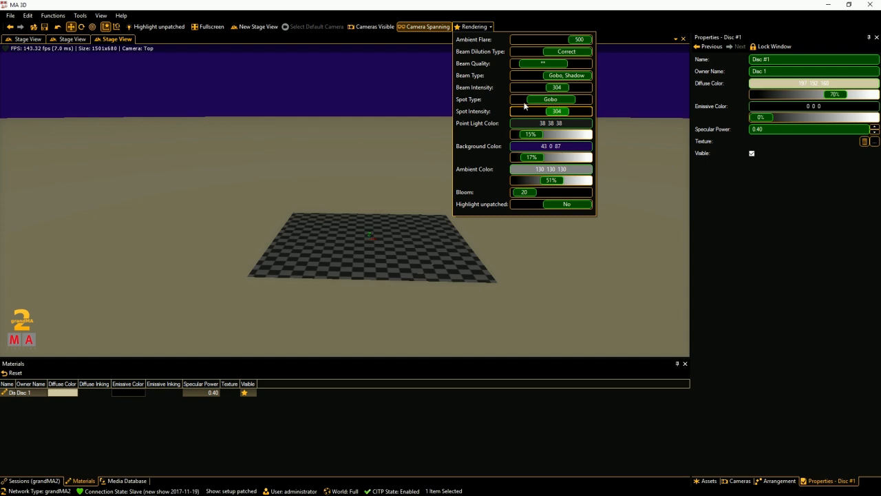
click(474, 26)
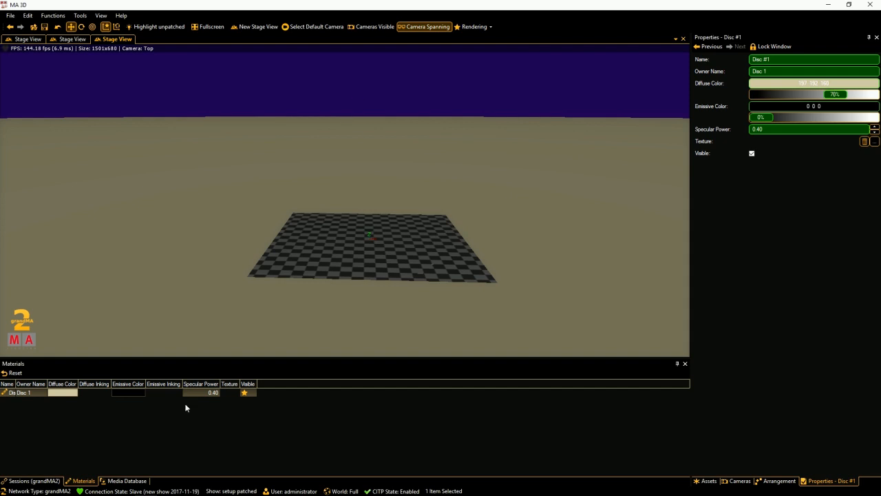
mouse_move(135, 480)
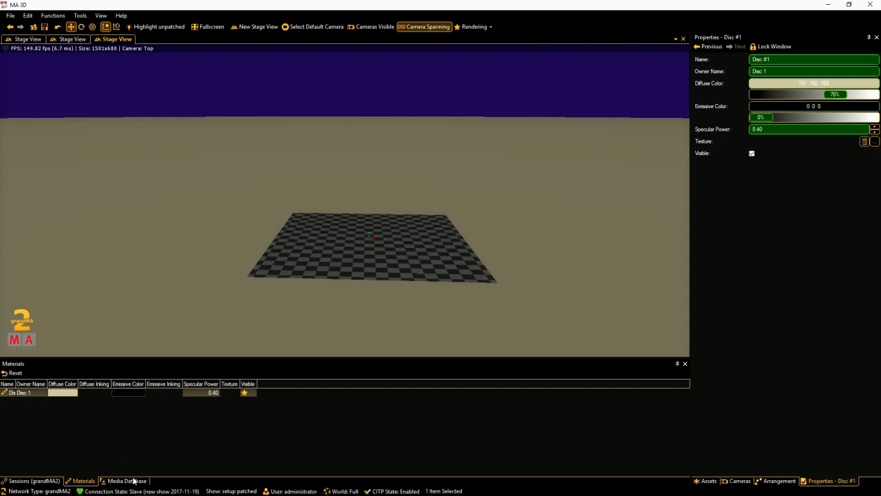
- Add the Closed Room environment from the Media Database around the checkered stage
click(127, 480)
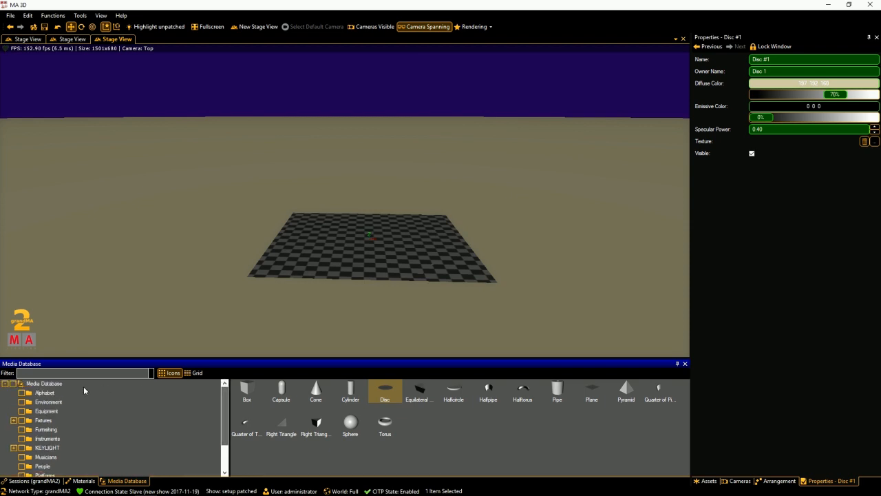
click(48, 402)
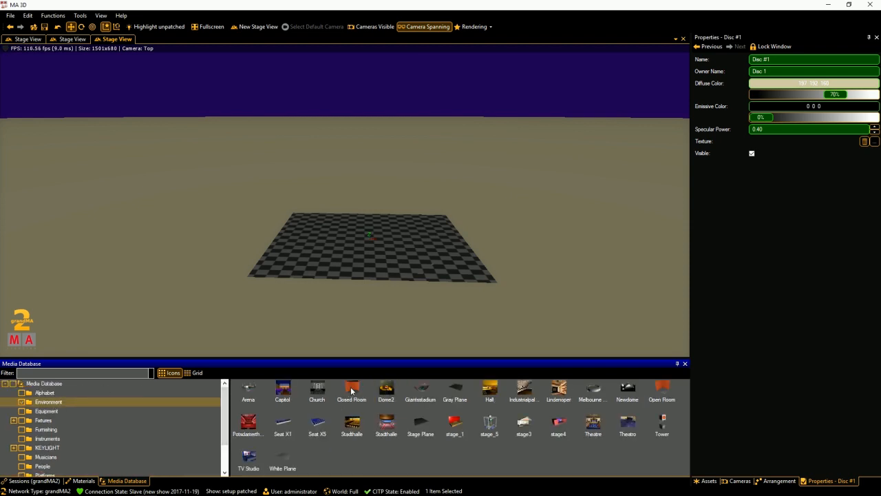
double_click(351, 388)
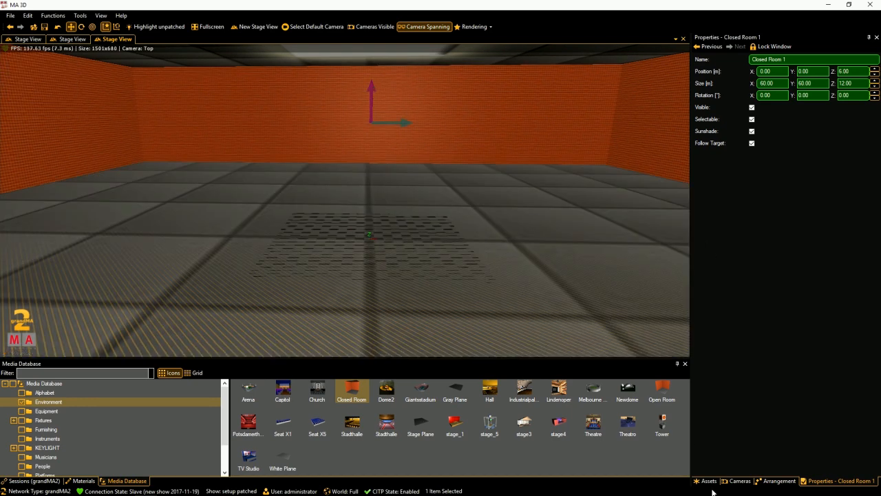
click(708, 481)
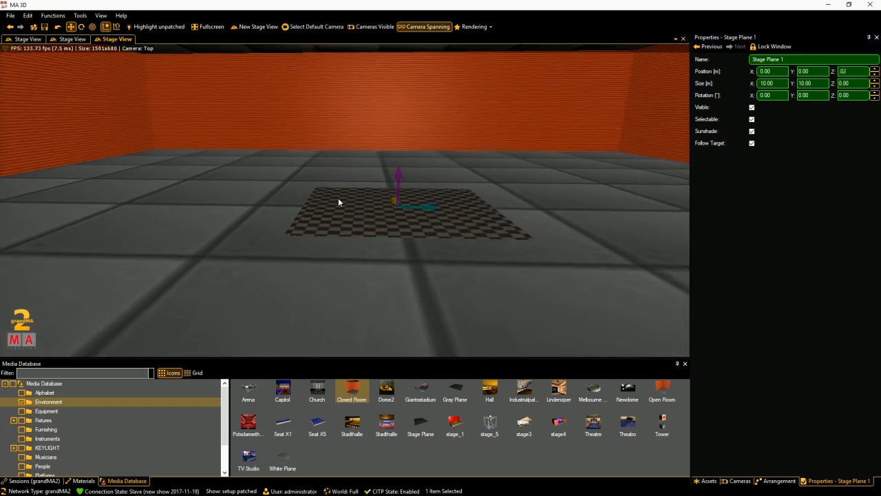
mouse_move(383, 164)
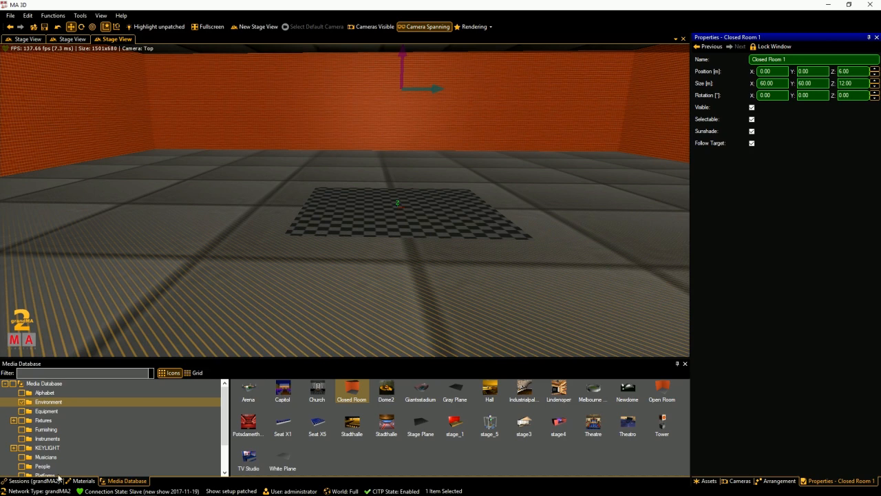
mouse_move(123, 468)
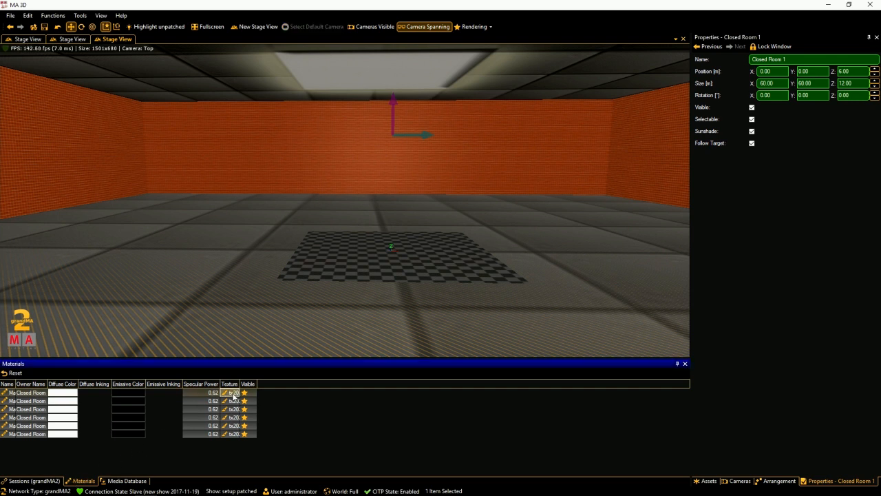
- Load hotel carpet.png from Local Disk as the texture of floor material Mat.1
click(231, 392)
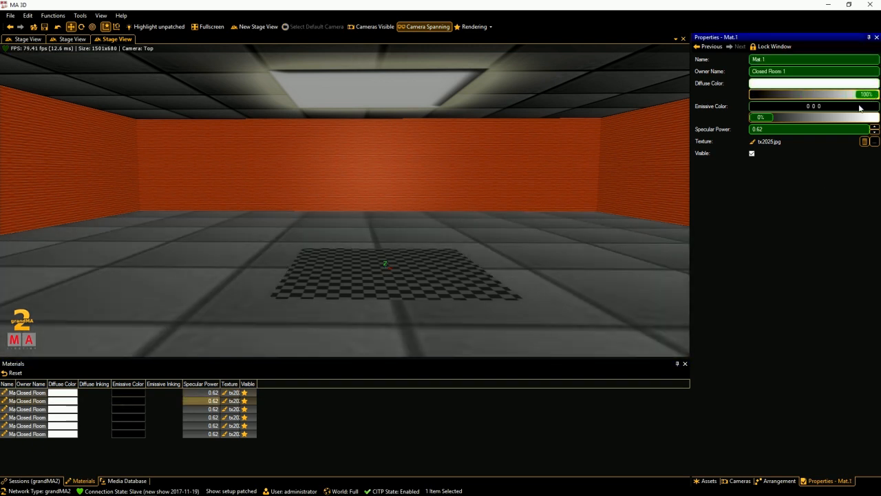
mouse_move(876, 142)
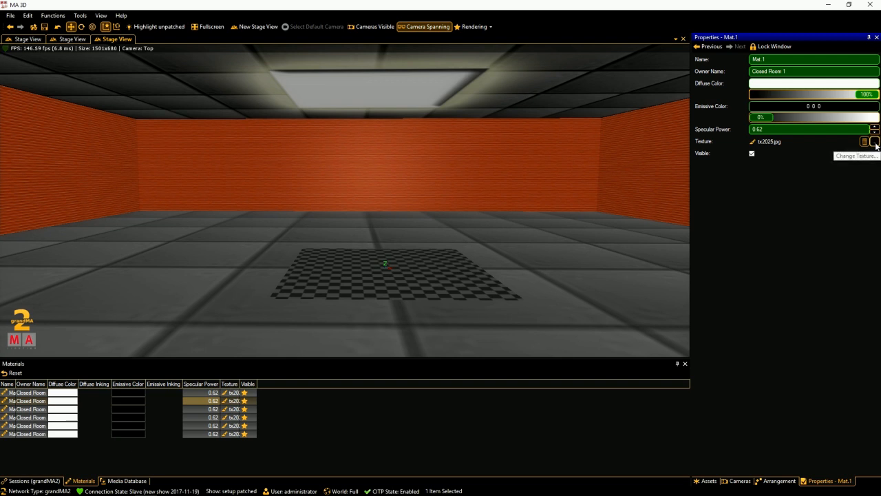
click(876, 142)
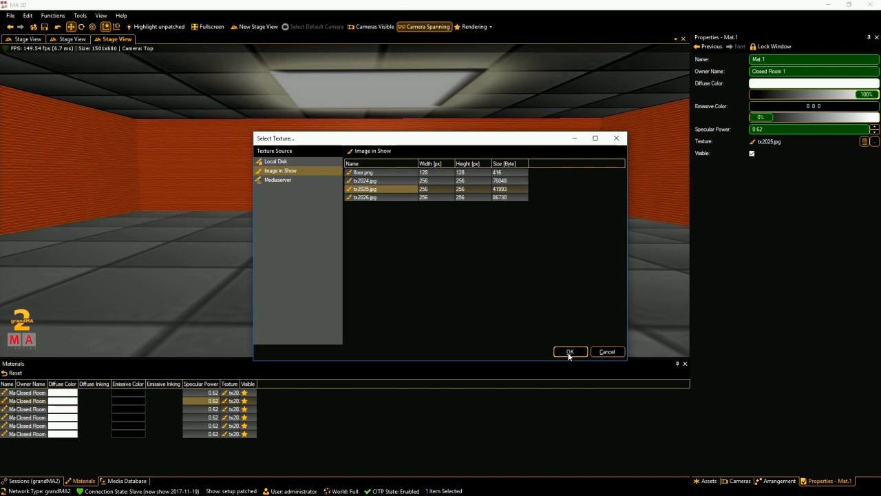
click(276, 161)
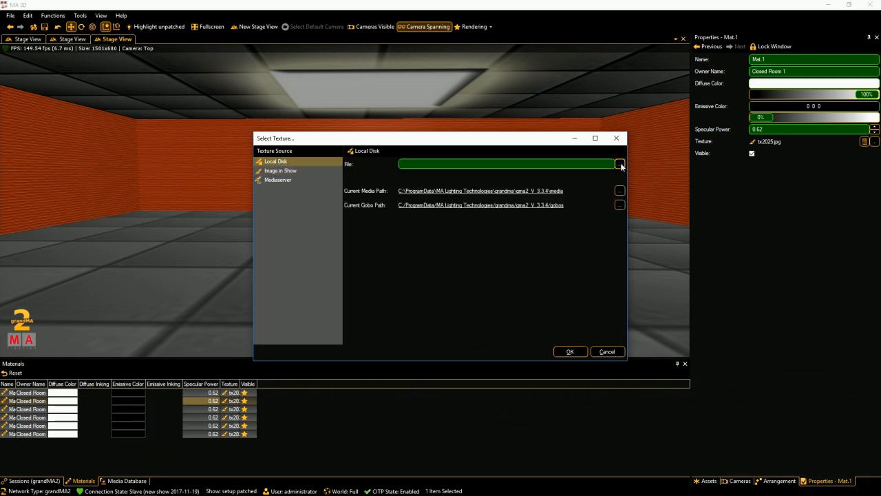
click(619, 164)
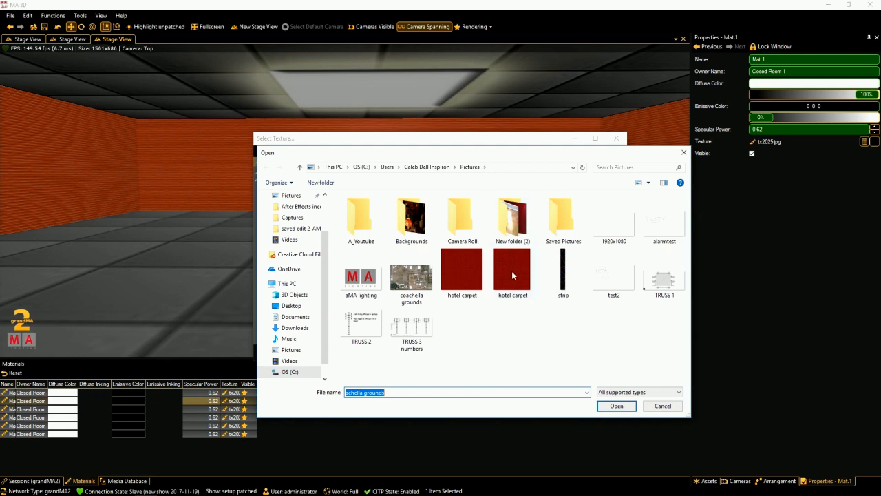
click(512, 272)
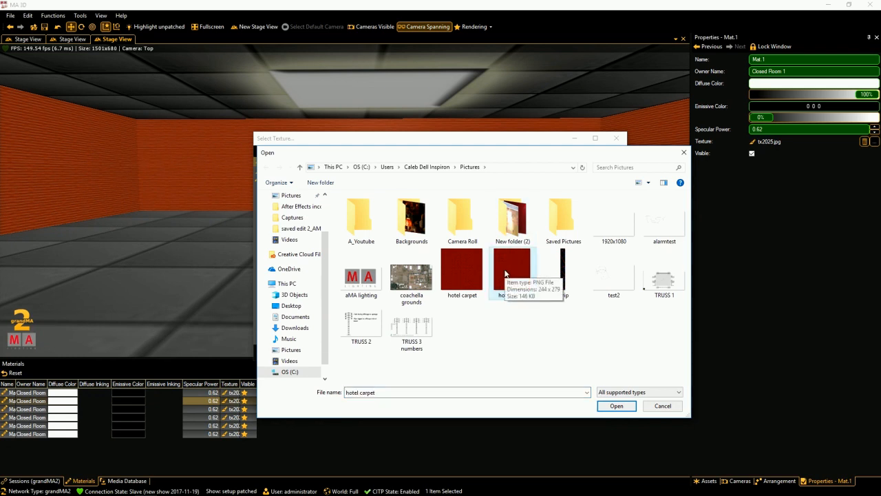
mouse_move(461, 273)
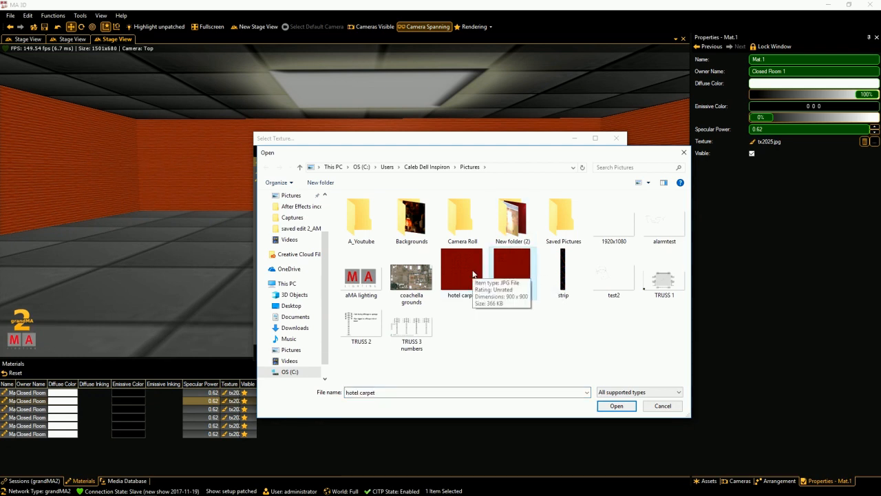
click(617, 404)
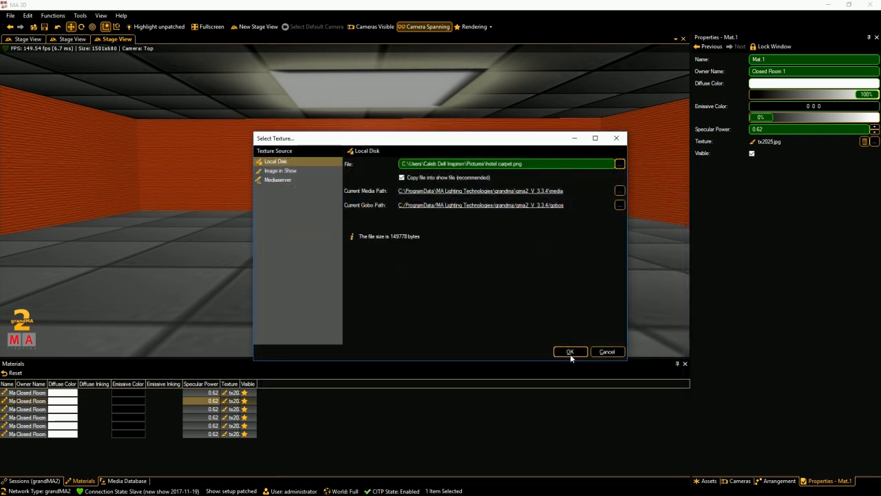
click(570, 352)
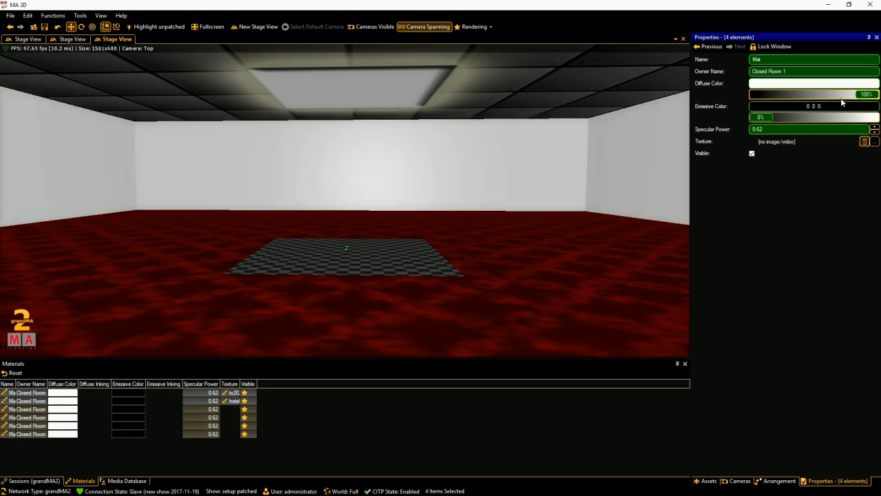
- Give the four wall materials a custom light beige diffuse colour
click(812, 83)
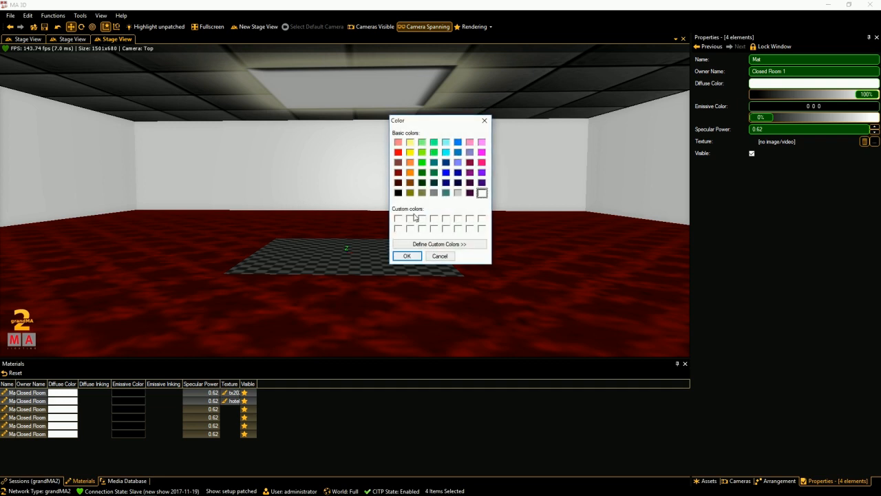
click(439, 244)
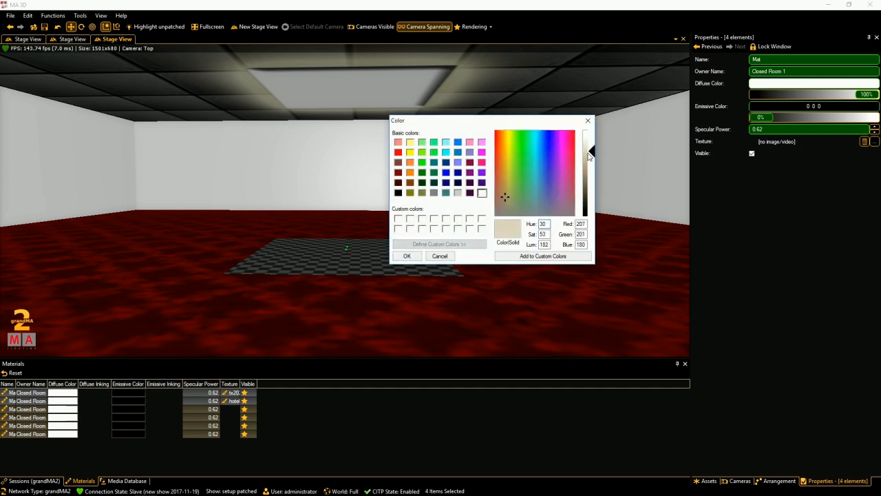
click(407, 254)
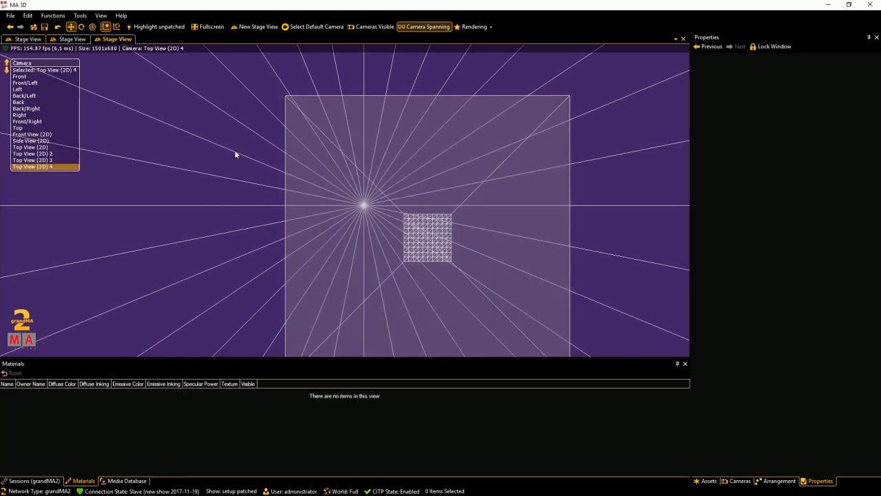
- Group the disc and Closed Room objects together in the 3D Objects list
click(16, 88)
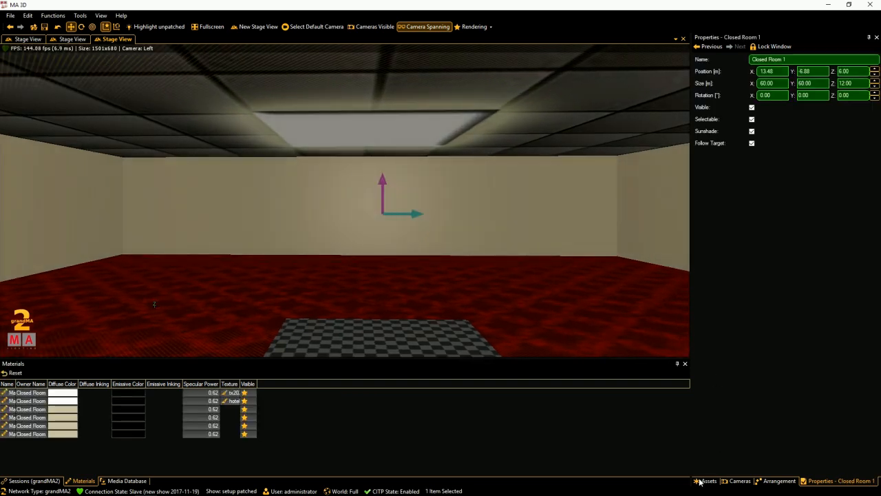
click(707, 481)
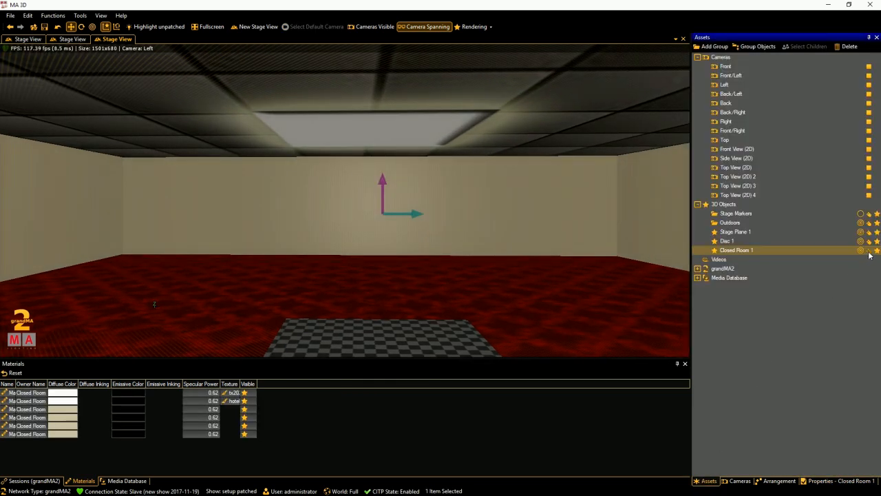
click(727, 231)
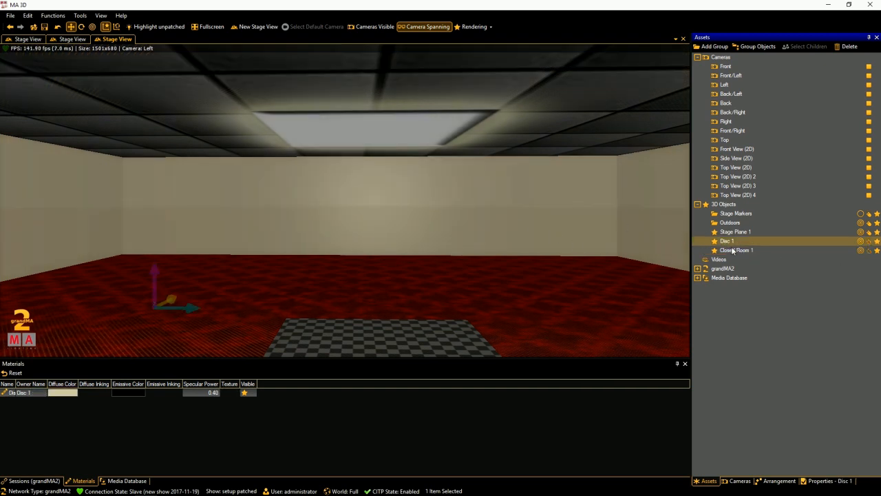
click(737, 250)
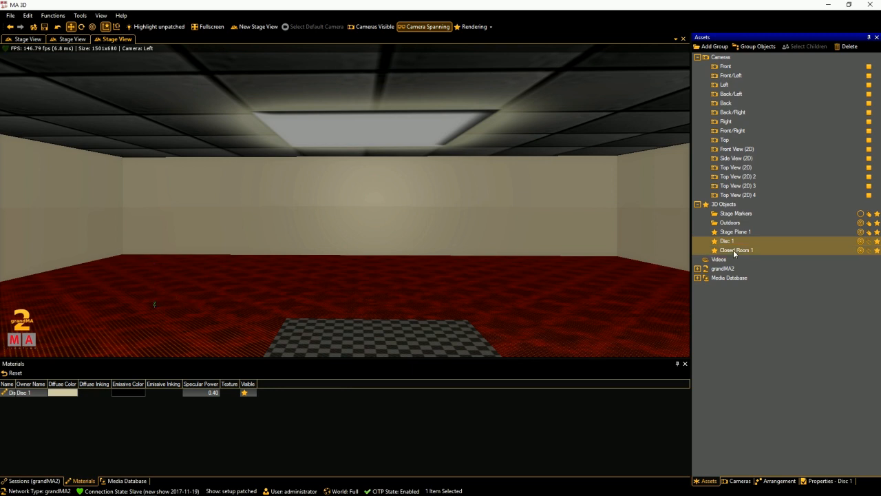
right_click(735, 251)
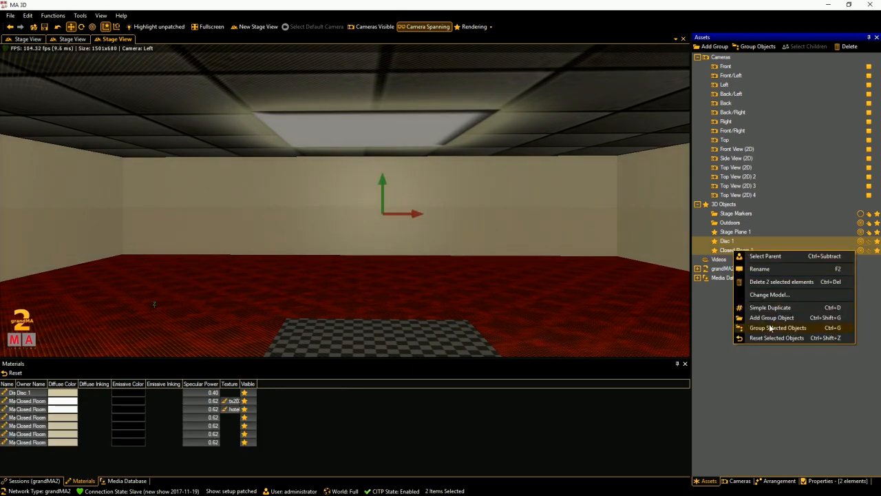
click(777, 328)
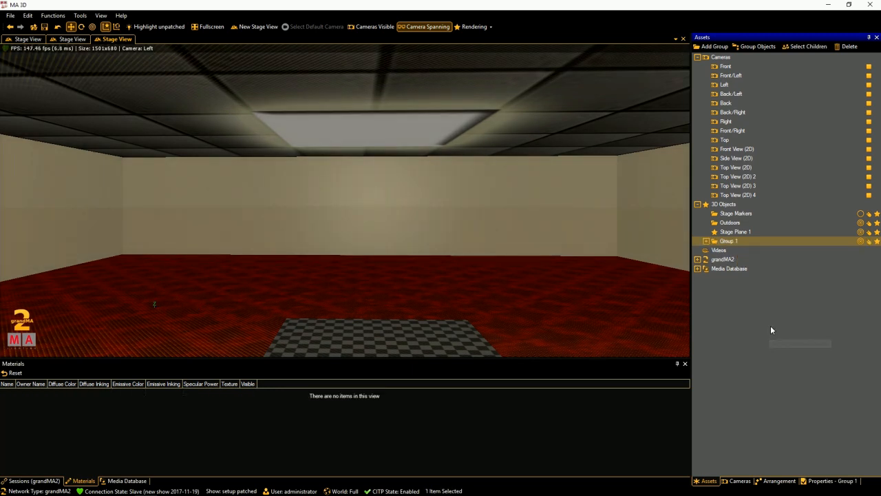
- Rename the new group 'Environment'
click(705, 239)
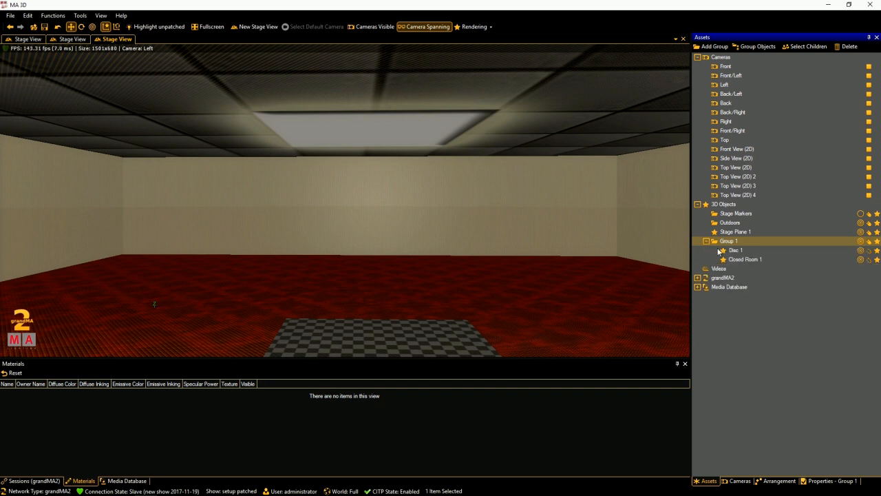
click(706, 241)
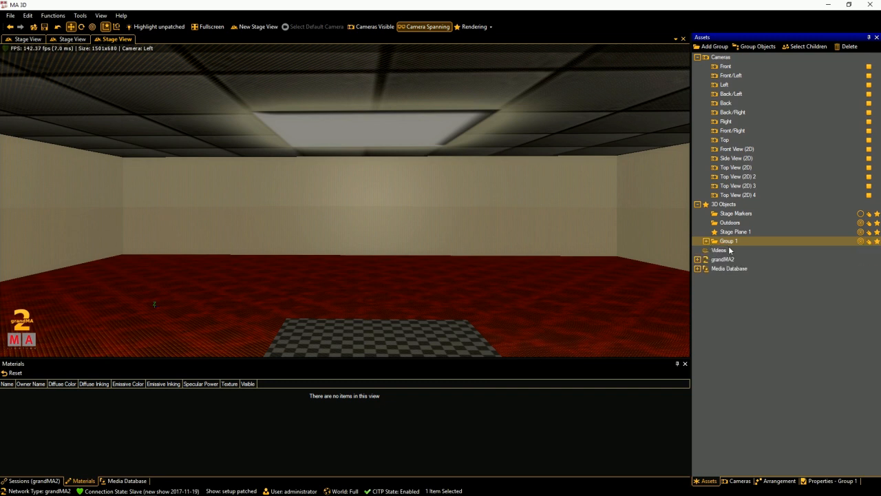
right_click(736, 240)
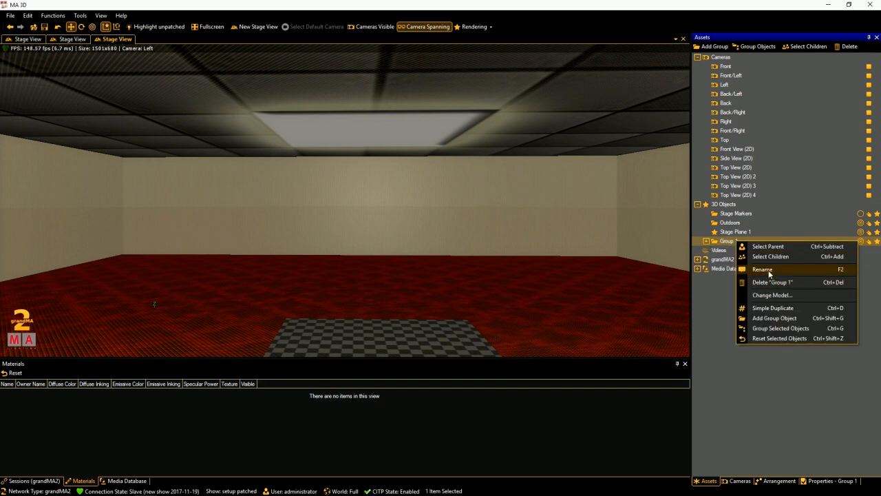
click(763, 268)
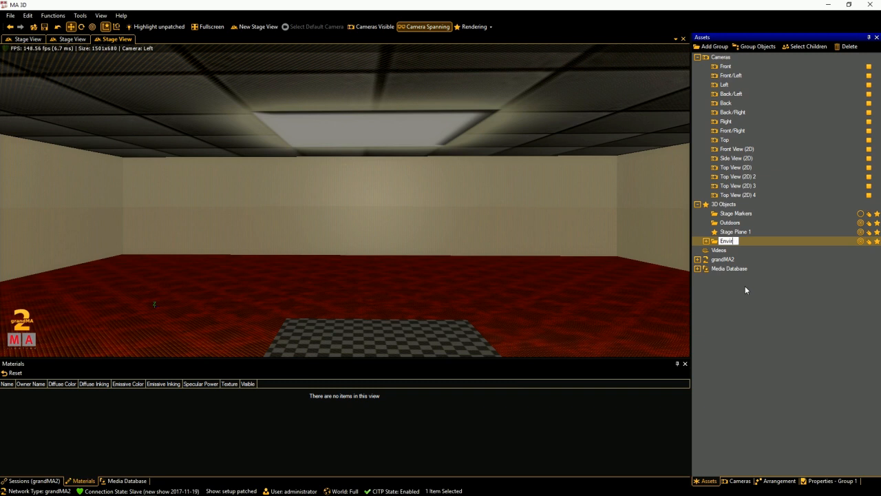
text(Environments)
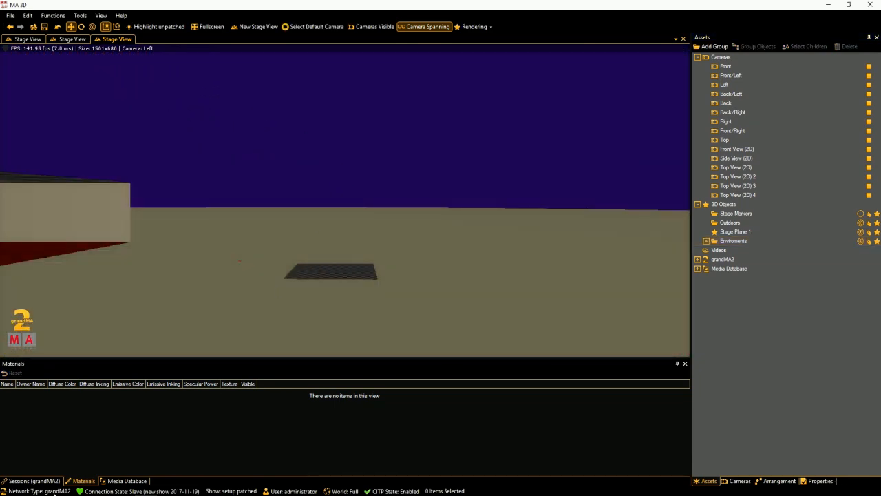
- Add a Gray Plane from the Media Database and set its rotation to 90 degrees
click(126, 481)
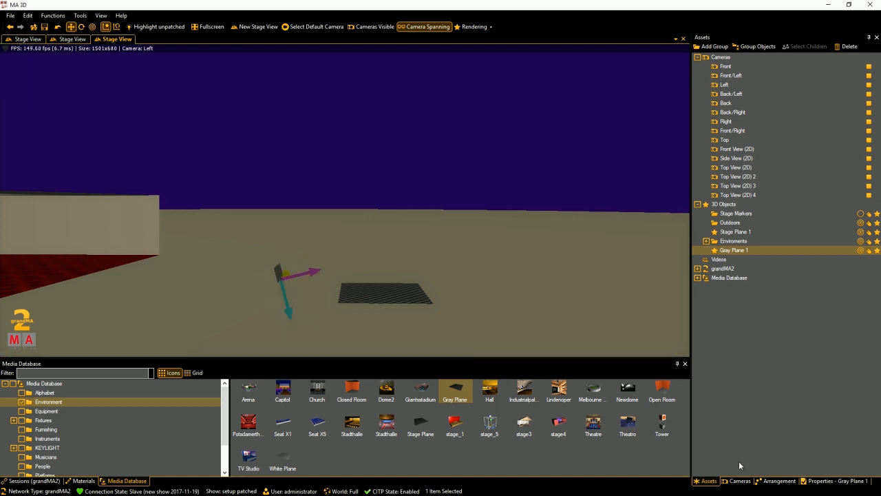
click(835, 480)
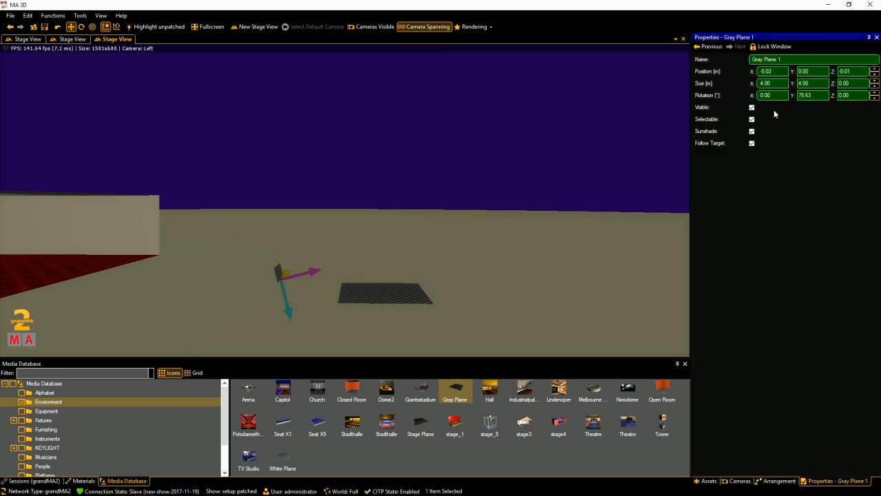
click(812, 96)
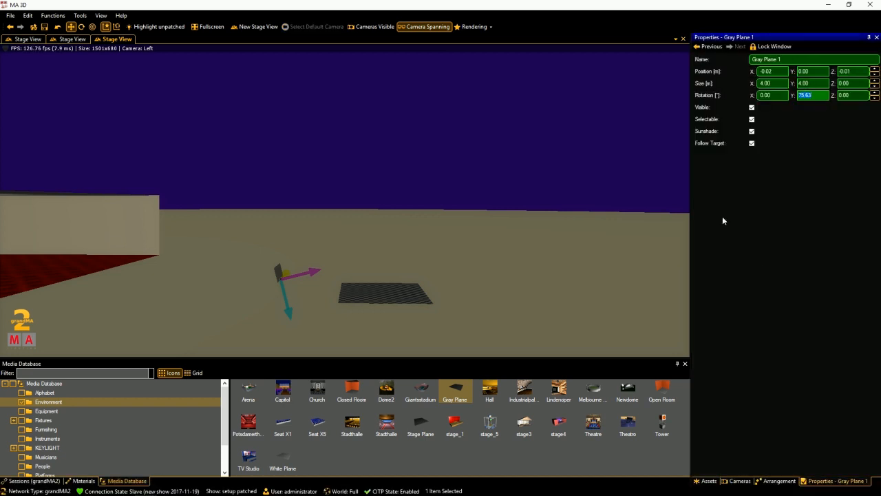
text(90.00)
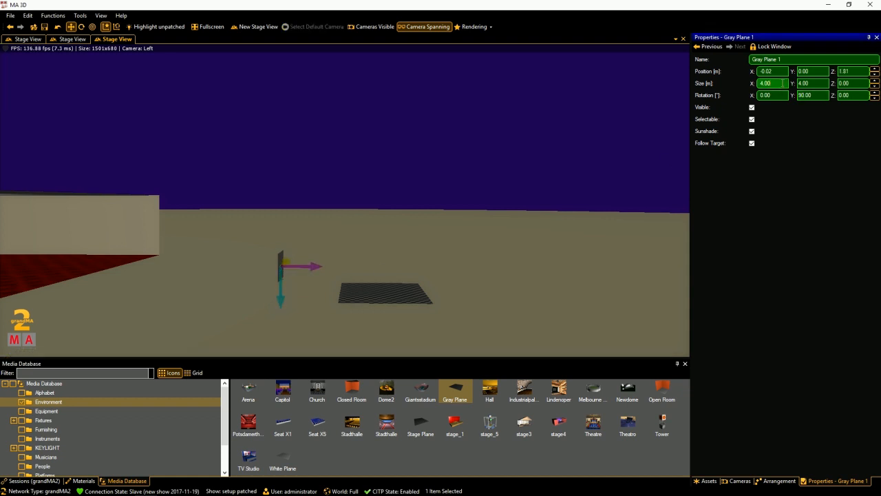
text(12)
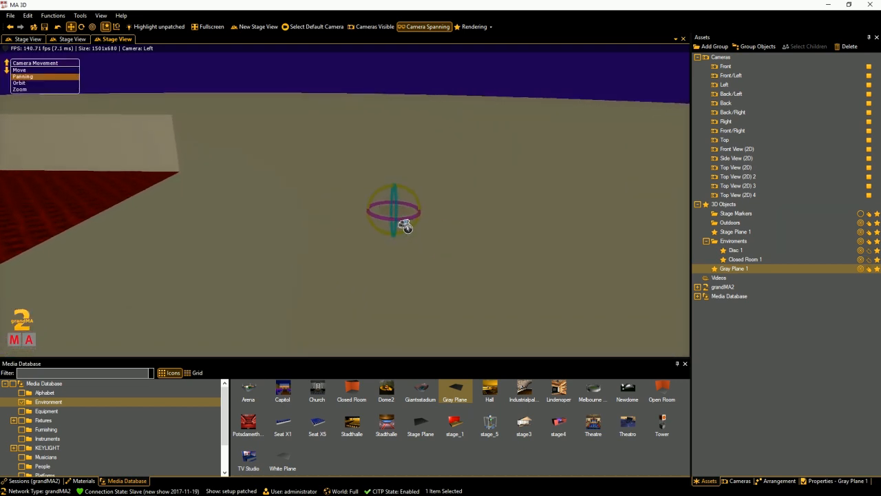
- Switch the gizmo to Move and set Gray Plane 1's size to 192 by 108 metres
click(21, 69)
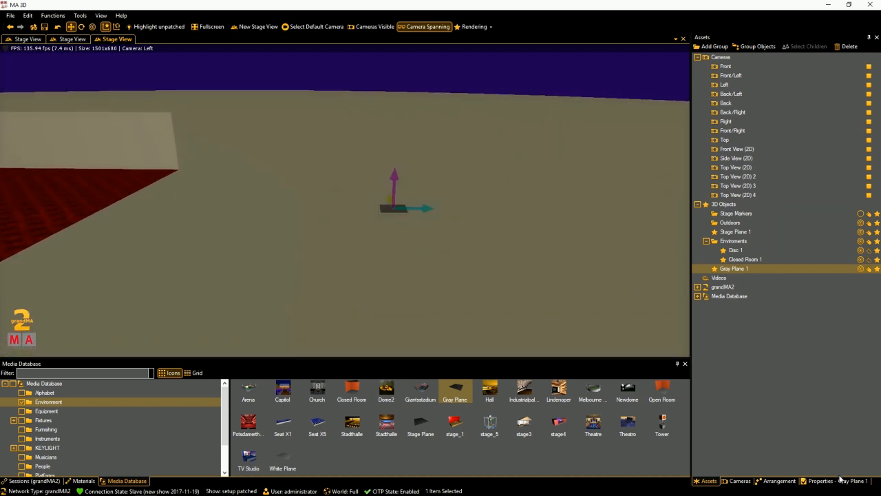
click(821, 480)
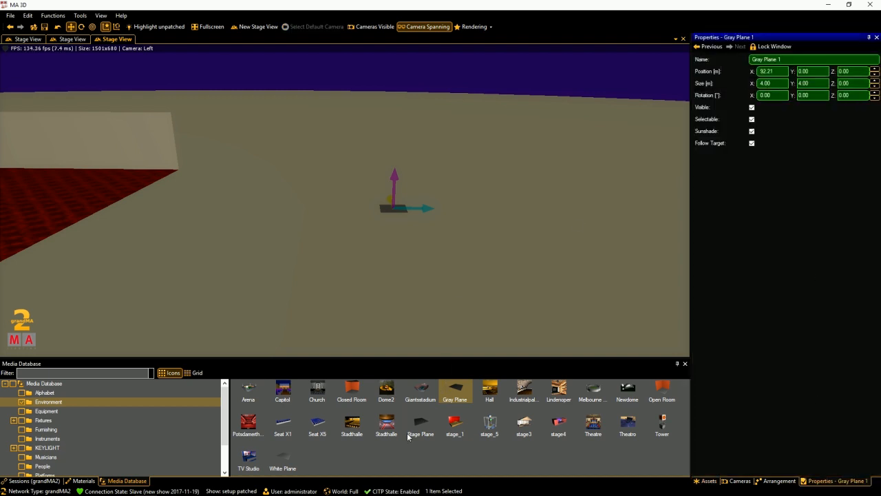
mouse_move(446, 474)
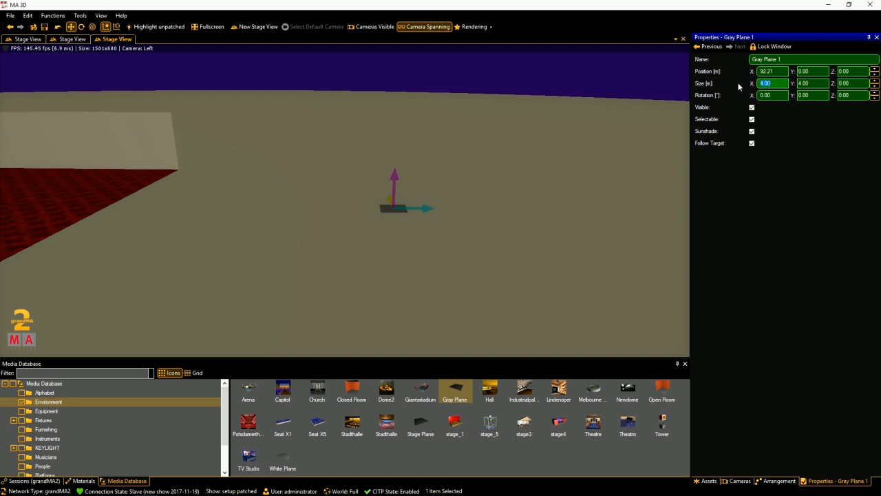
text(192)
click(854, 70)
text(3)
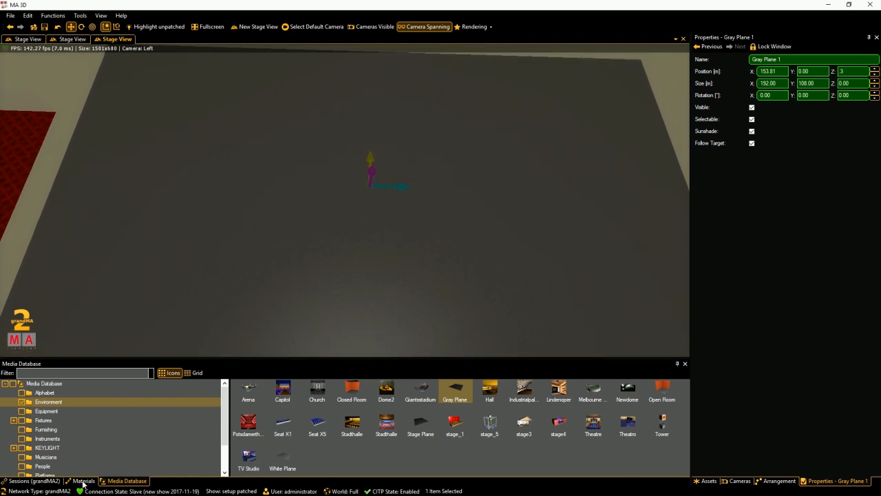
click(83, 481)
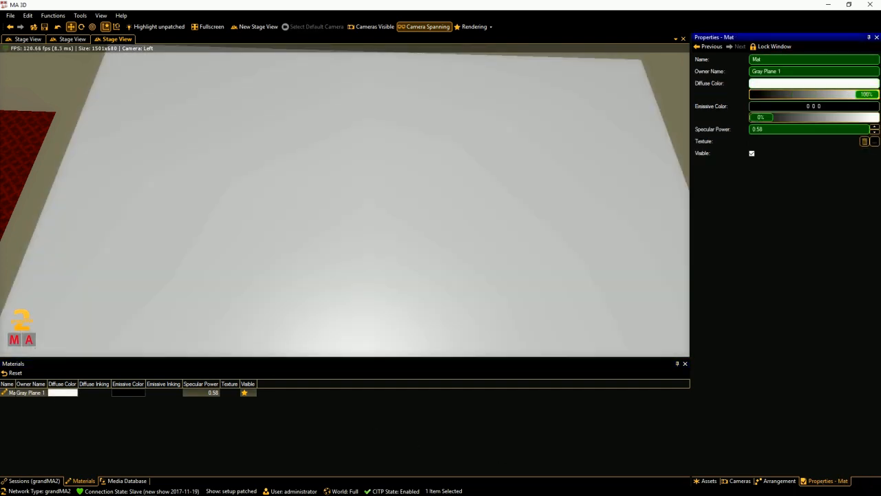
- Apply coachella grounds.png from Local Disk as the gray plane's material texture
click(875, 140)
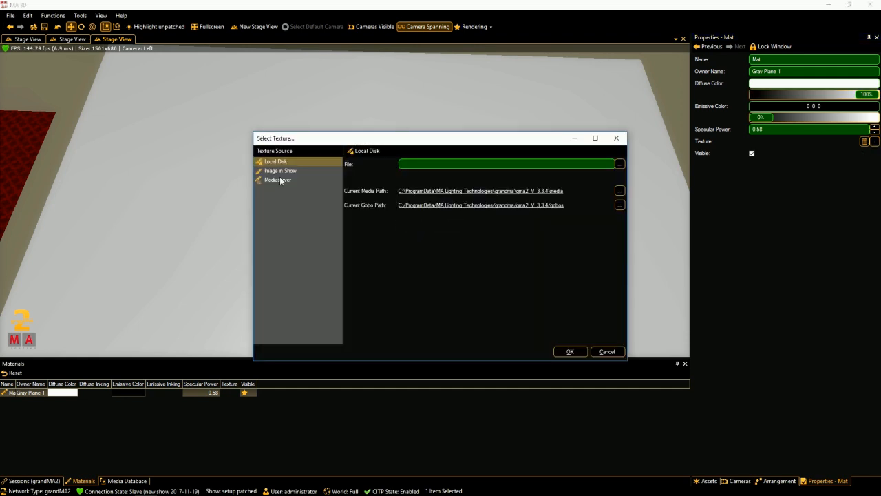
mouse_move(278, 179)
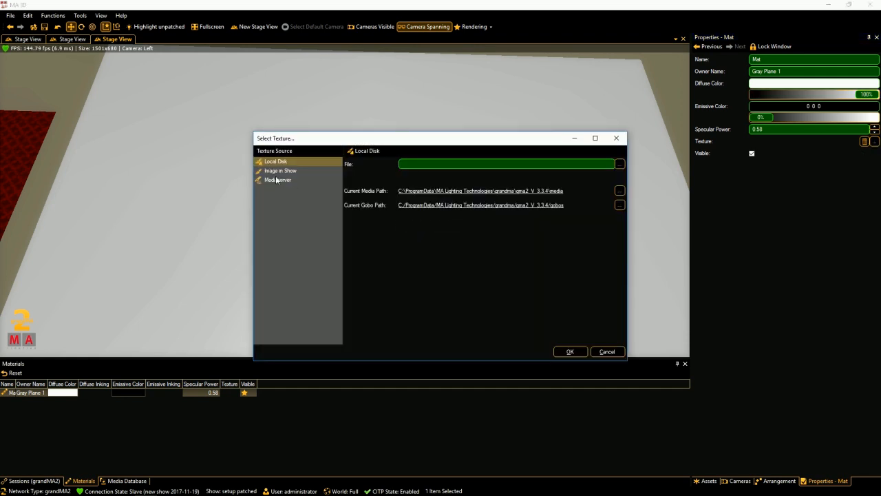
click(281, 171)
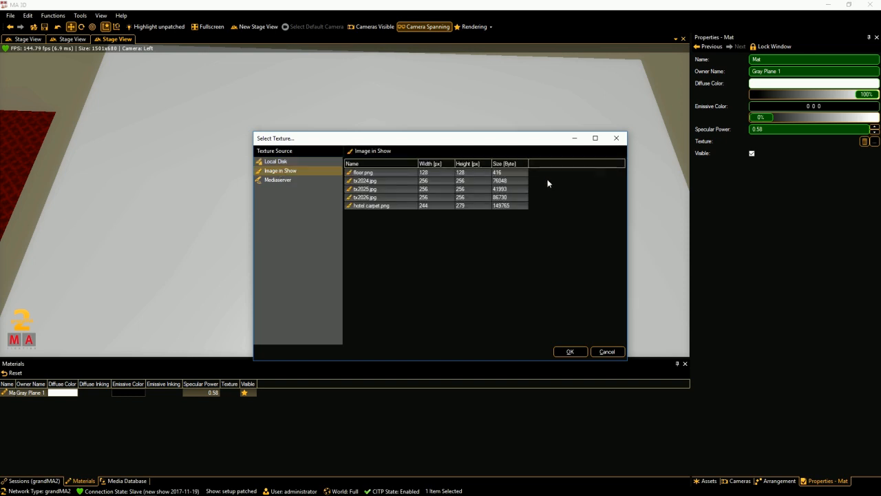
click(276, 161)
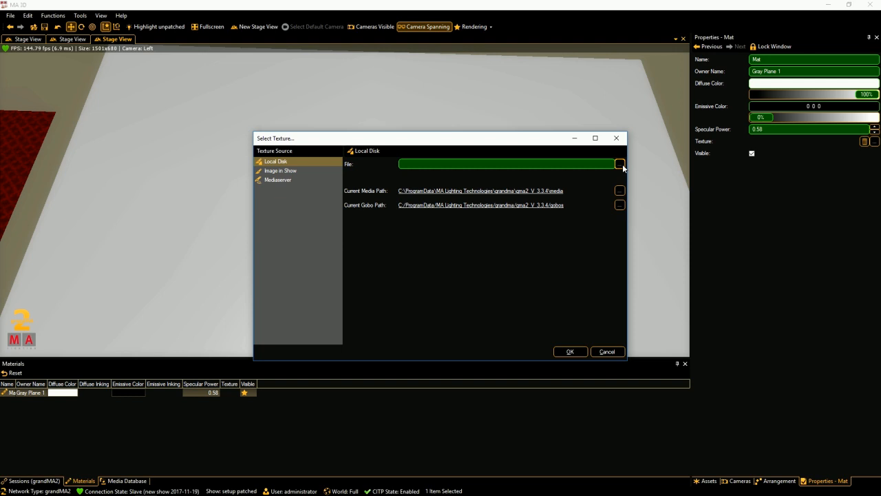
click(620, 164)
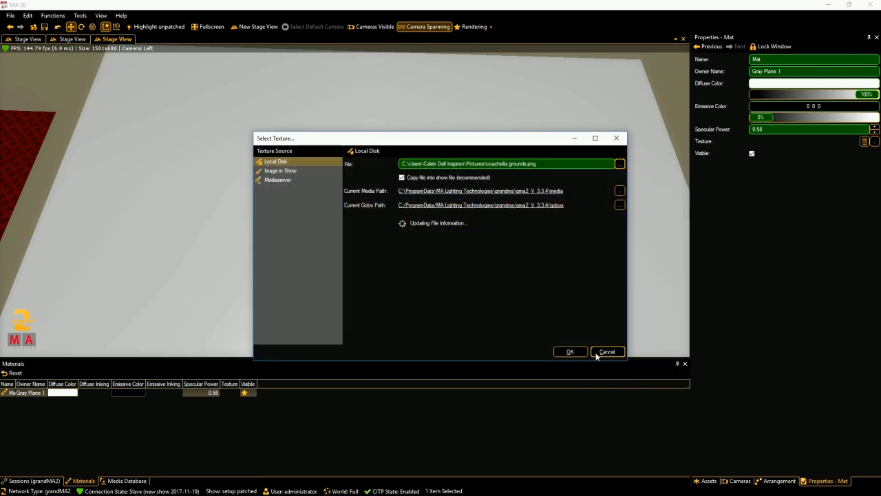
click(606, 352)
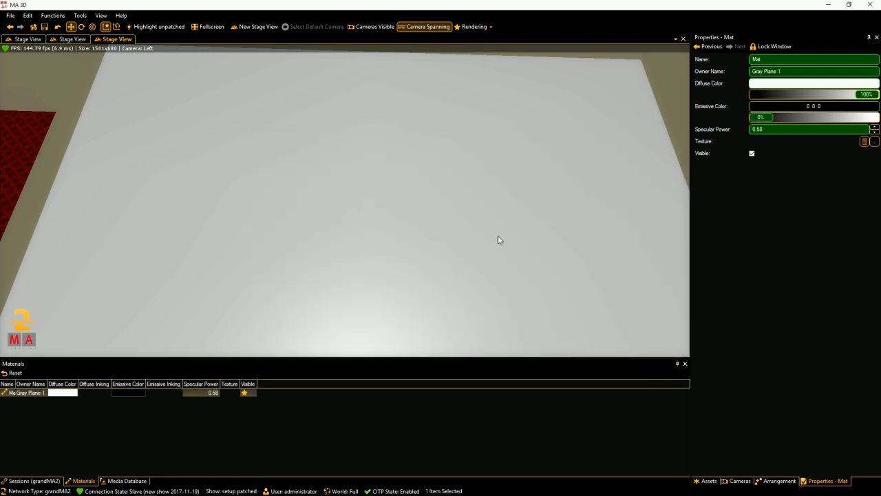
mouse_move(531, 218)
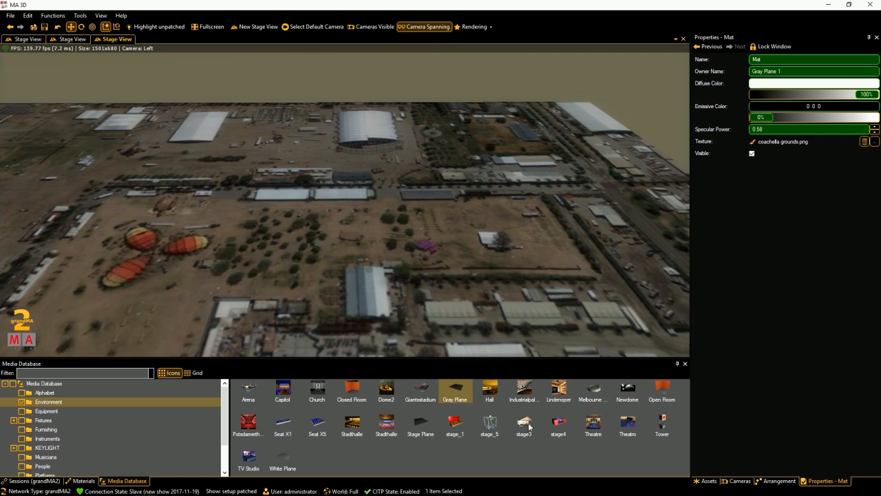
mouse_move(138, 453)
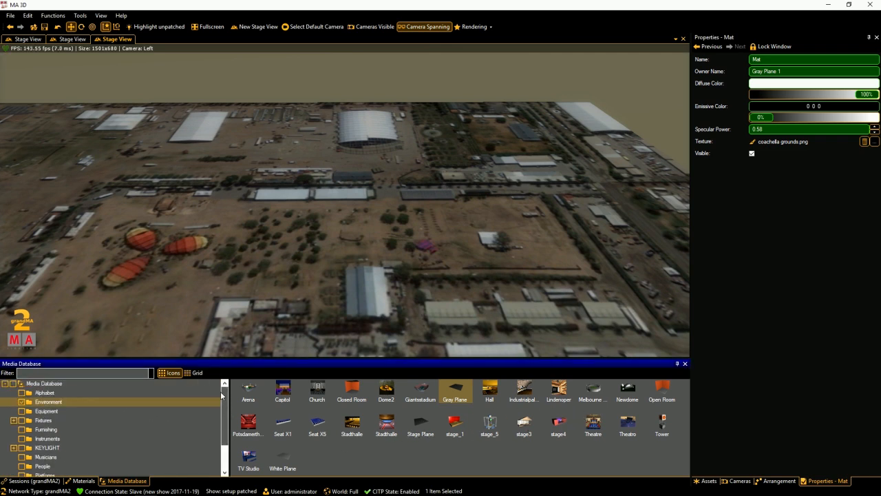
- Set Gray Plane 1's Size X to 90 metres and slide it into position
click(44, 448)
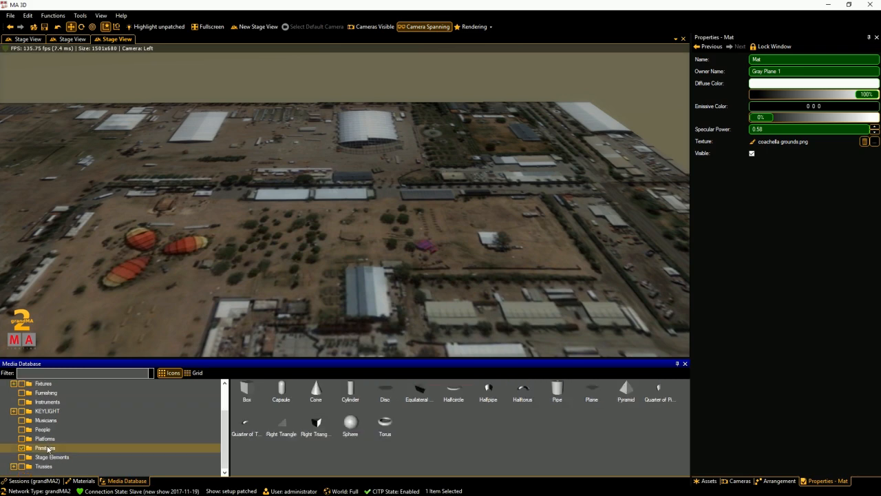
click(247, 389)
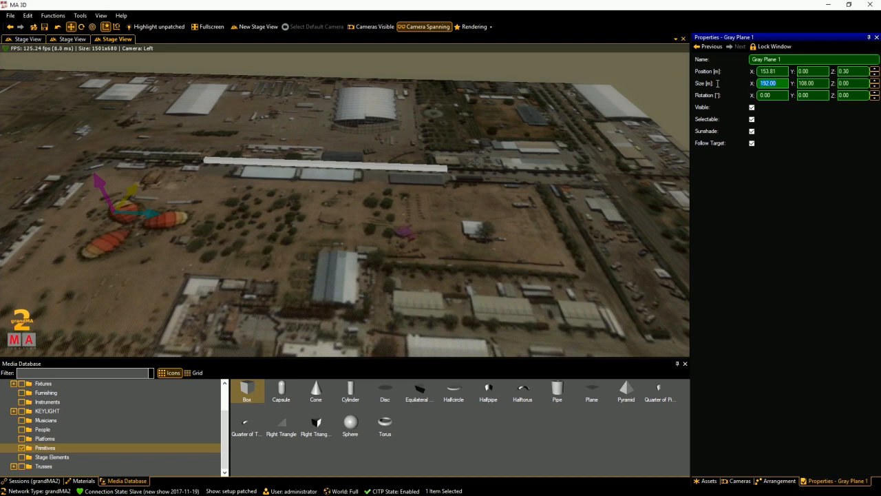
text(90)
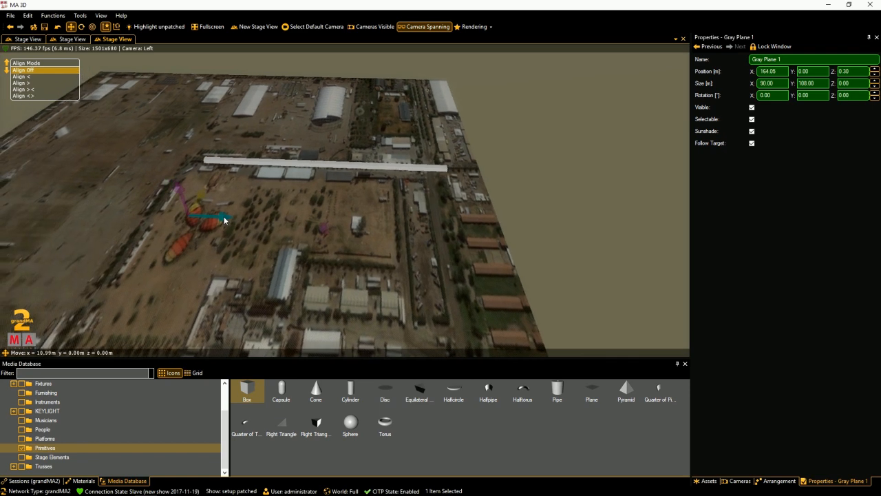
drag(223, 220, 248, 223)
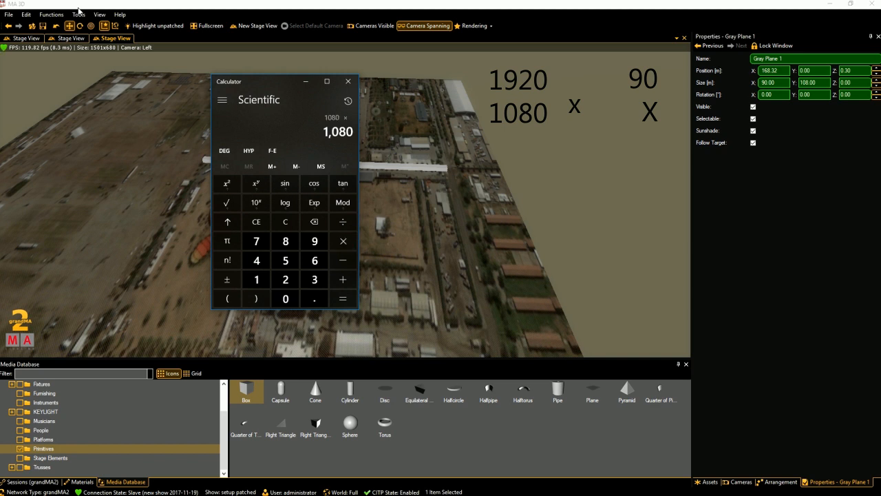
- Compute 1080 × 90 ÷ 1920 for the plane's depth at 90 metres wide
click(342, 297)
text(50.63)
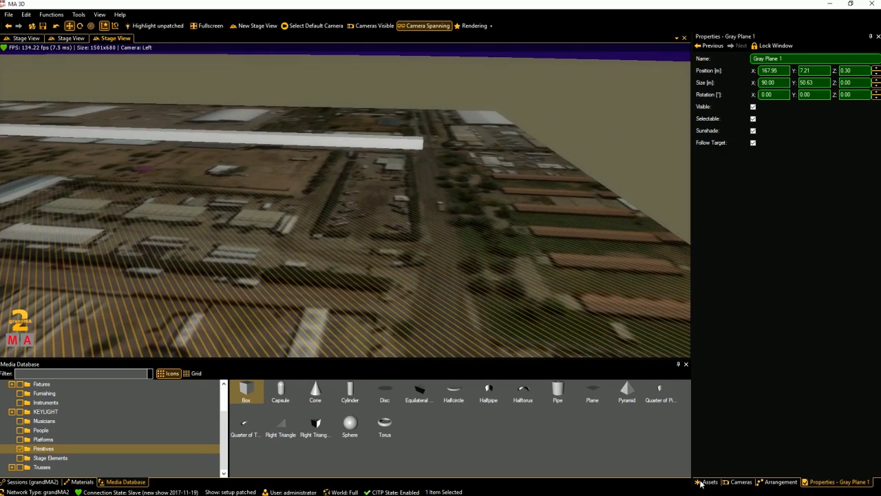
- Return to the Assets list showing the cameras and Gray Plane 1 aerial photo plane
click(709, 482)
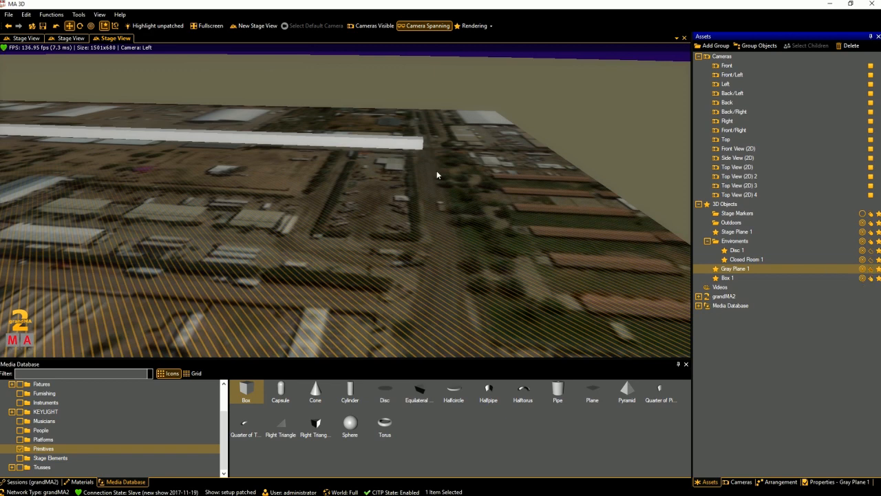